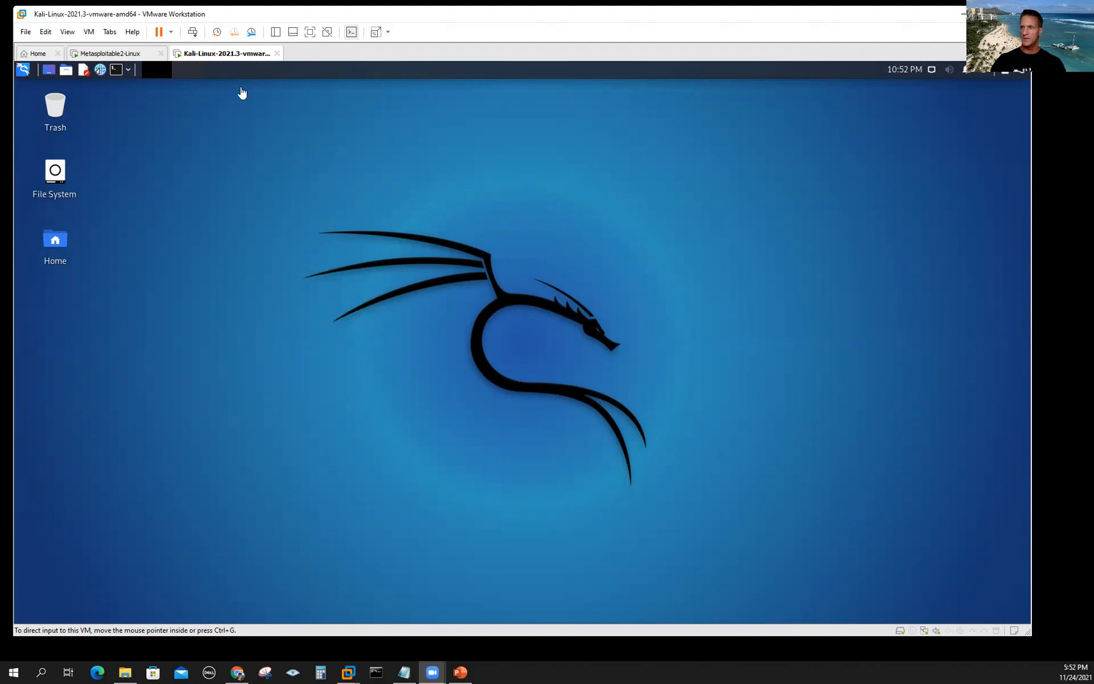
- Launch Terminal Emulator from the Kali applications menu and enlarge its window
{"action": "left_click", "coordinate": [116, 53]}
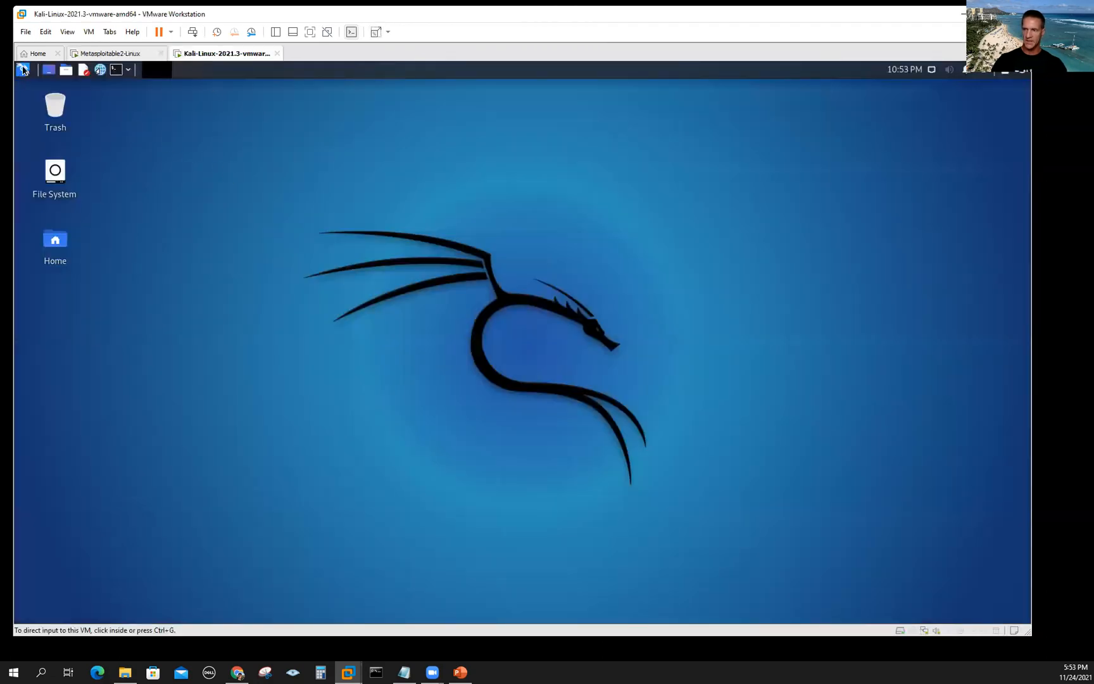
{"action": "left_click", "coordinate": [23, 70]}
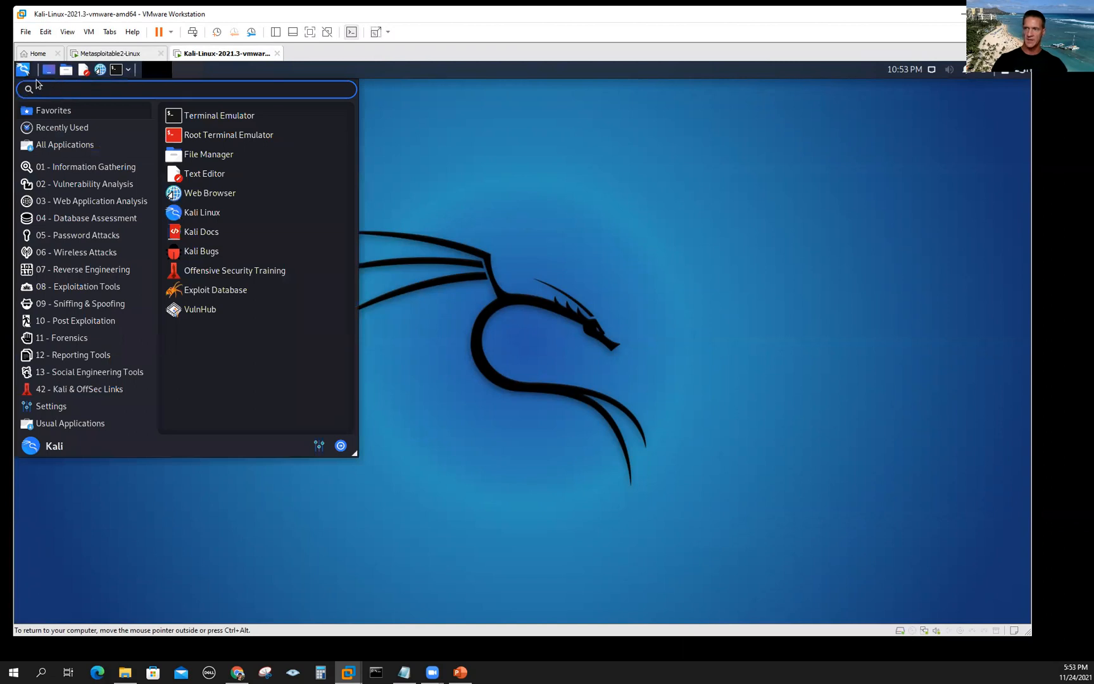
{"action": "type", "text": "ar"}
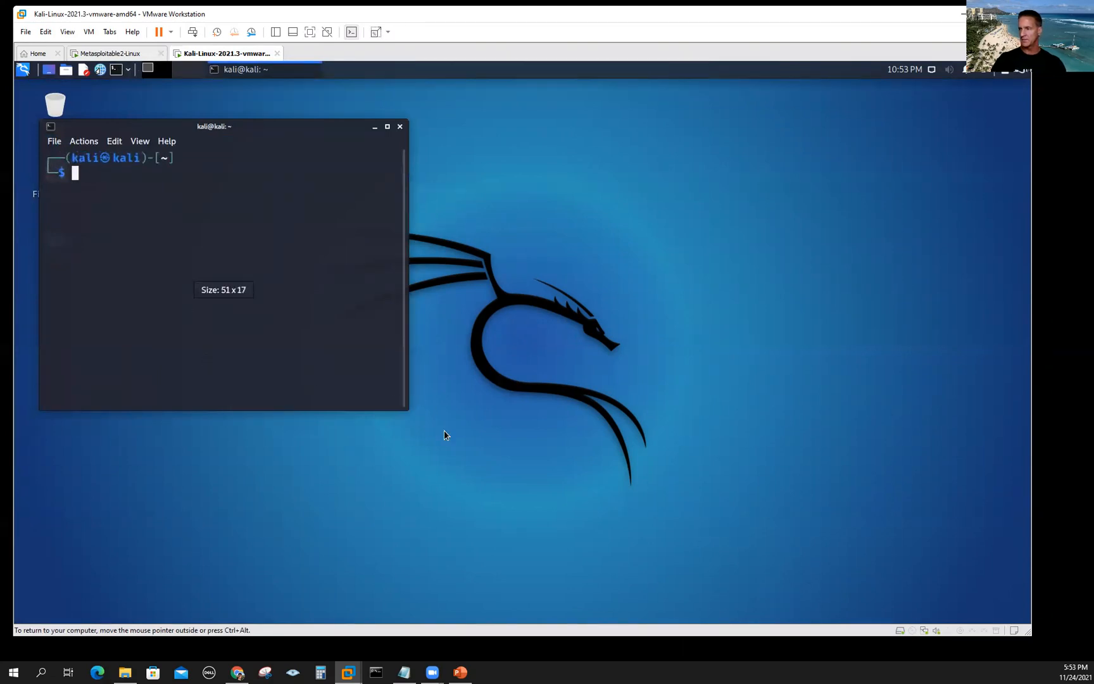
{"action": "left_click_drag", "start_coordinate": [408, 411], "coordinate": [729, 535]}
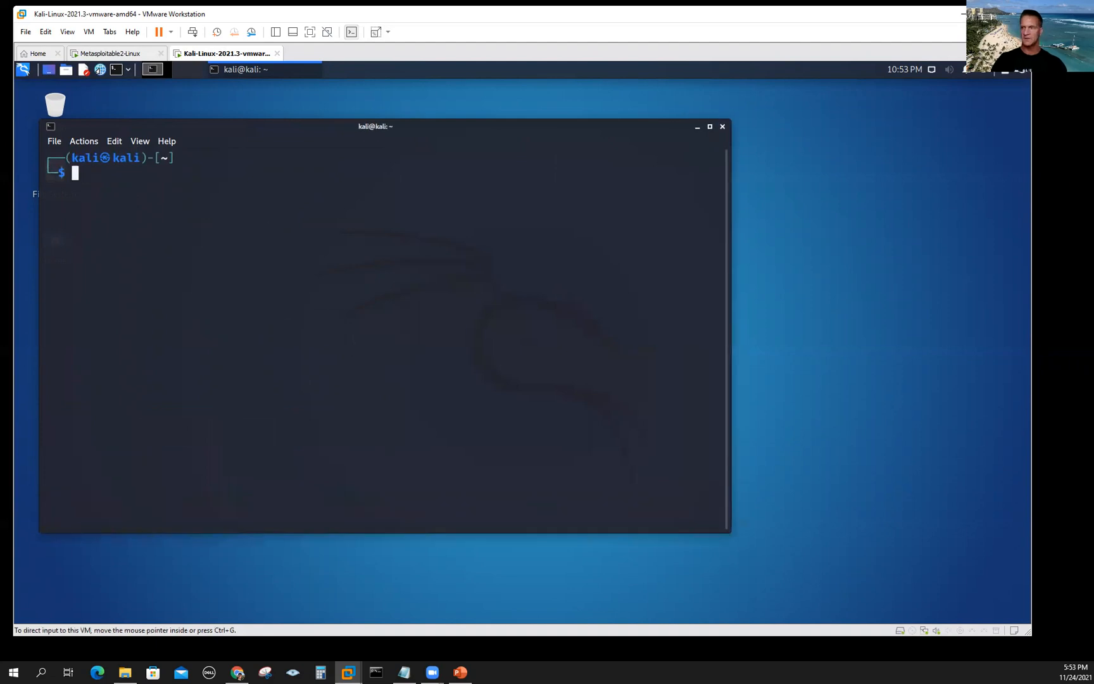
- Begin entering the command 'sudo apt-get install armitage' at the prompt
{"action": "type", "text": "sudo"}
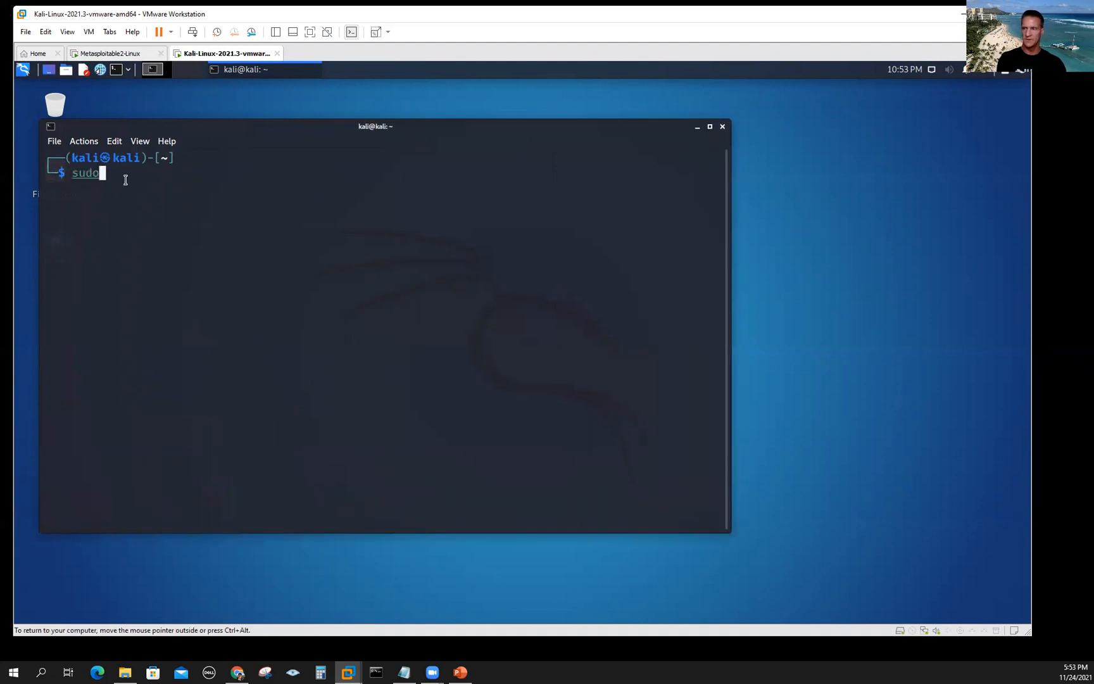
{"action": "type", "text": "apt"}
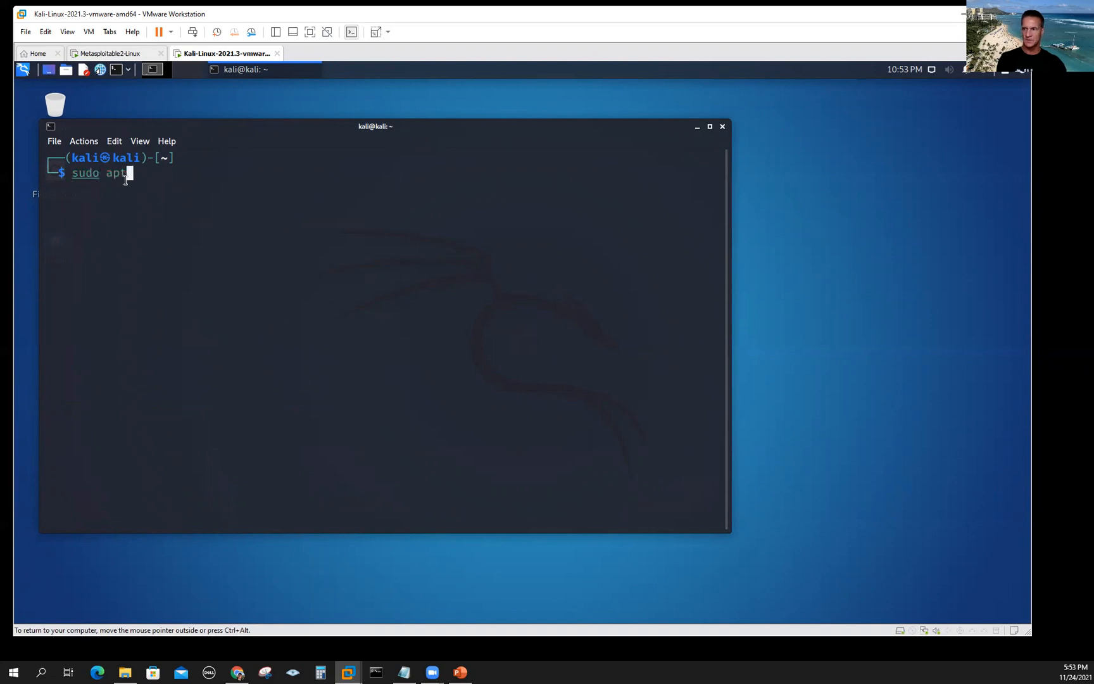
{"action": "type", "text": "-get install armit"}
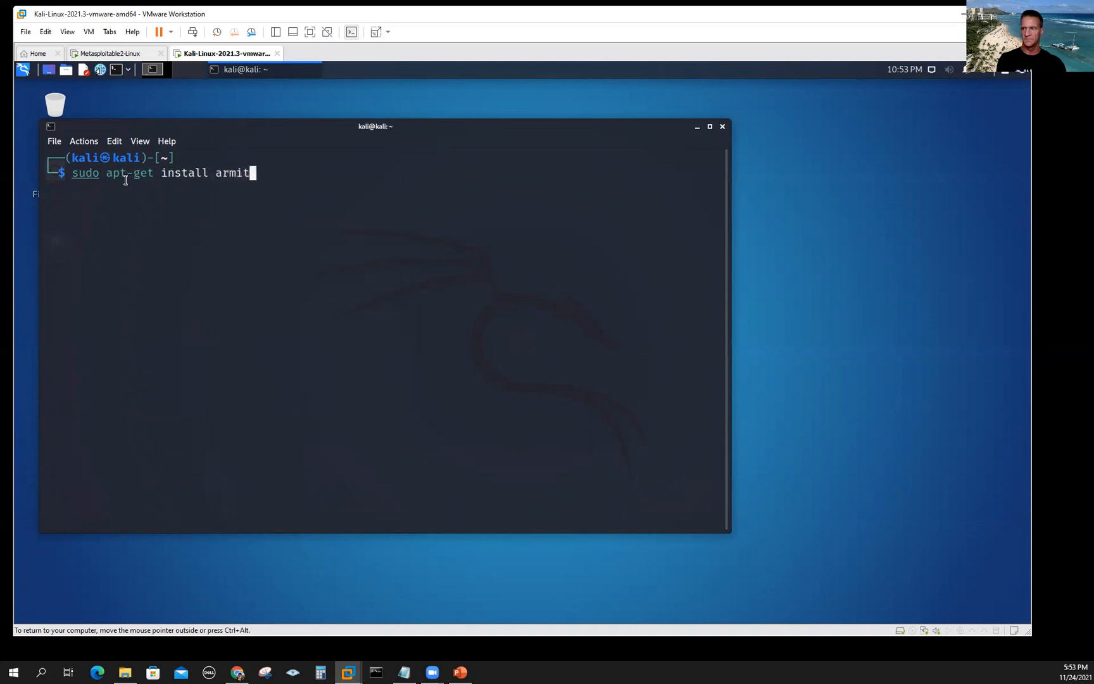
{"action": "type", "text": "age"}
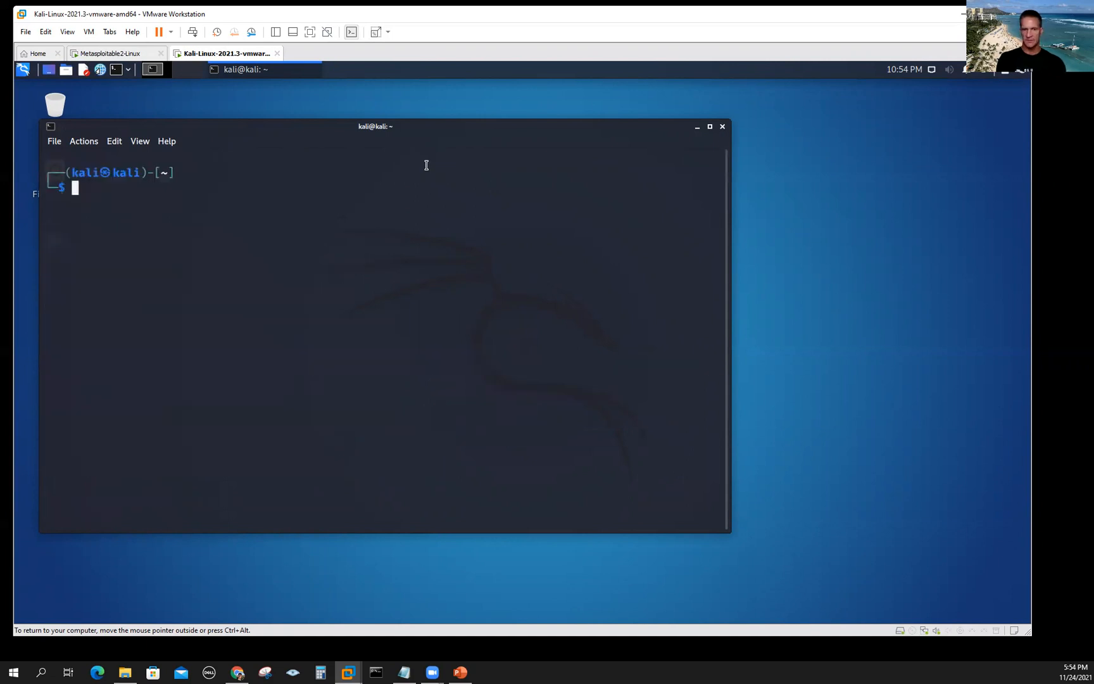
- Run 'sudo apt-get install armitage' and 'sudo systemctl start postgresql'
{"action": "type", "text": "sudo apt-get install armitage"}
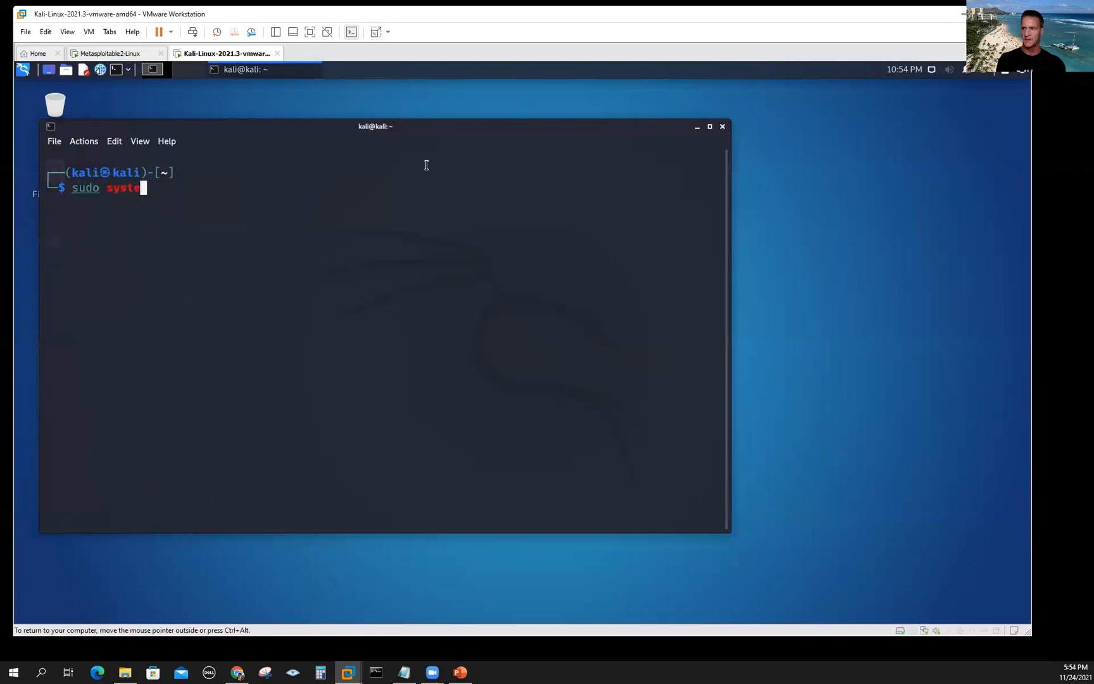
{"action": "type", "text": "em"}
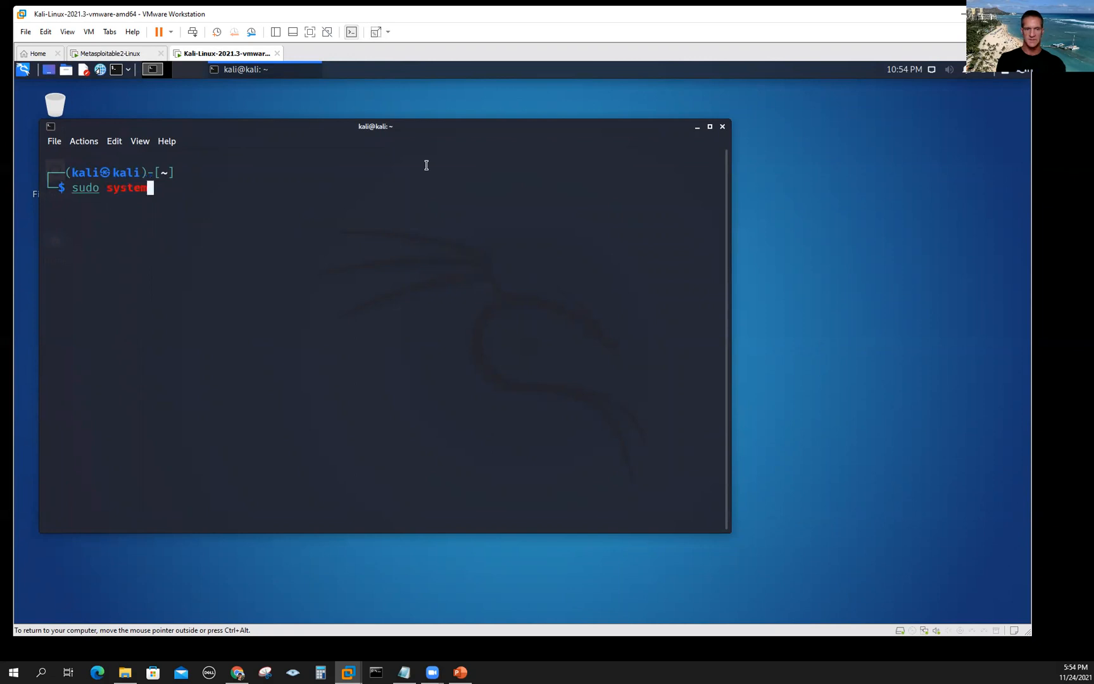
{"action": "type", "text": "ctl"}
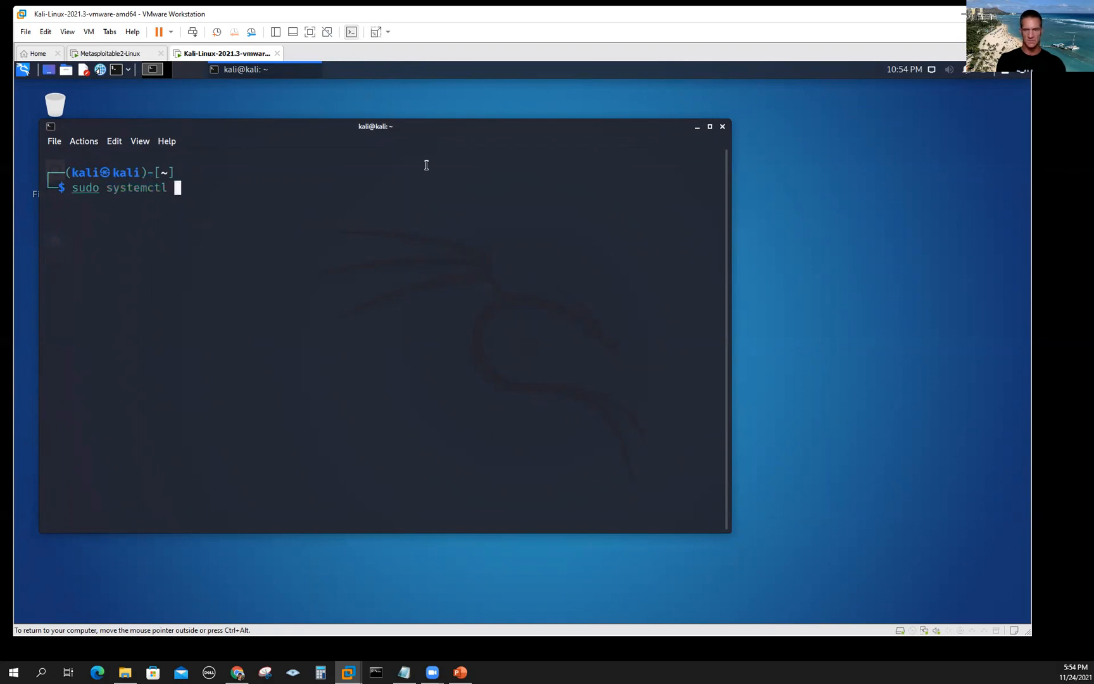
{"action": "type", "text": "start post"}
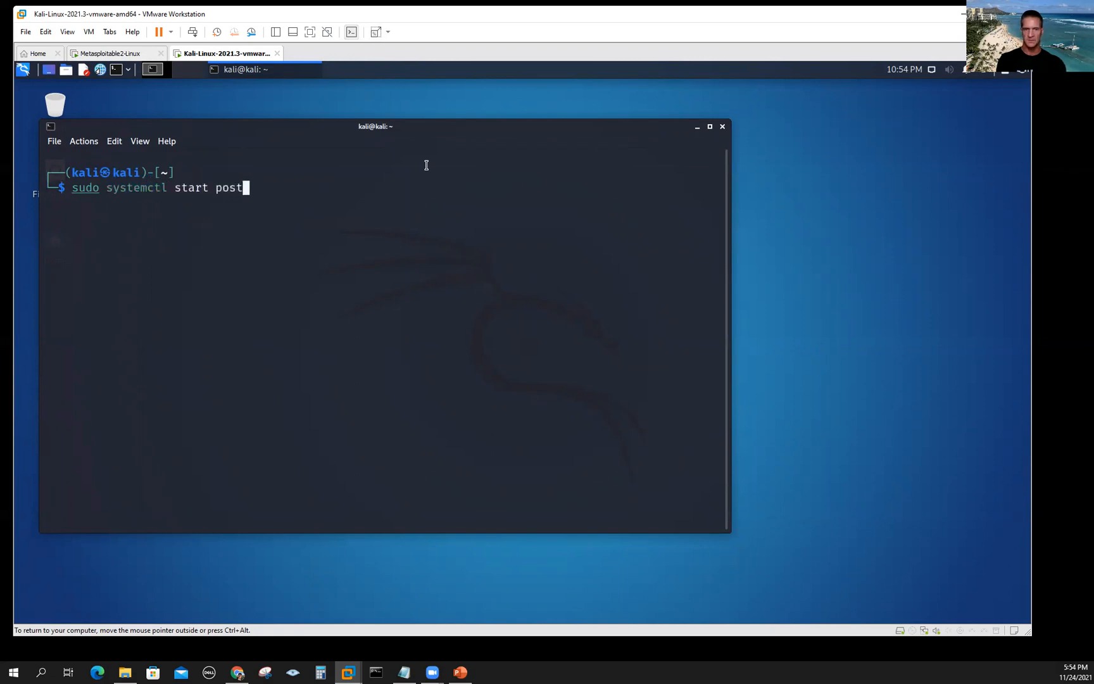
{"action": "type", "text": "res"}
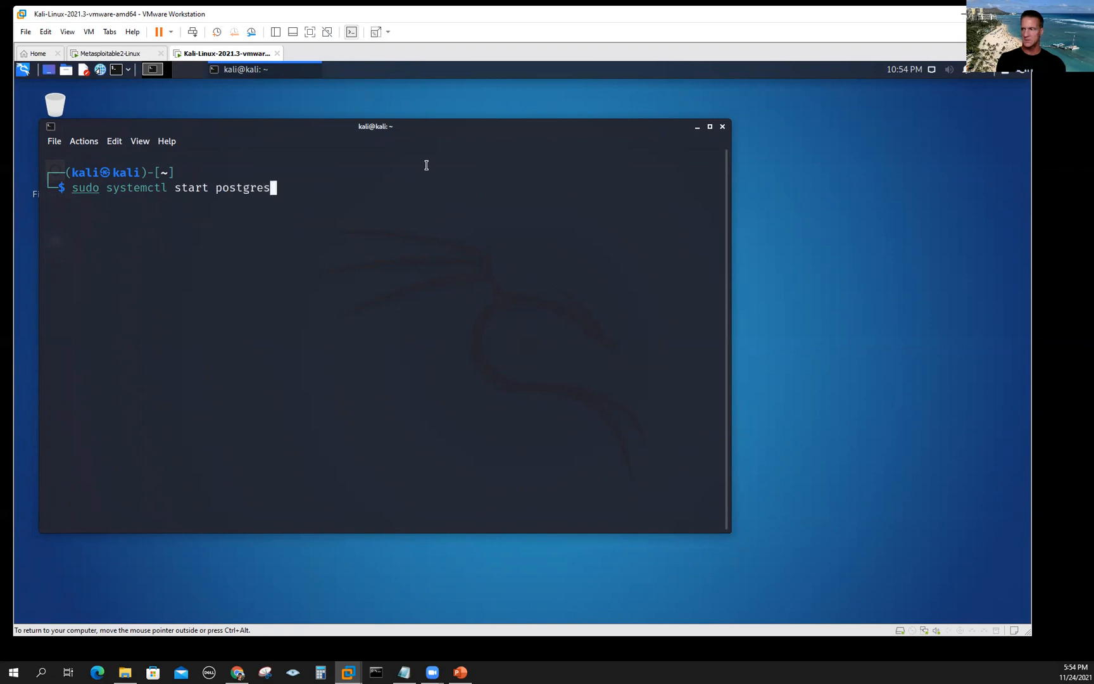
{"action": "type", "text": "ql"}
{"action": "type", "text": "sudo msdb"}
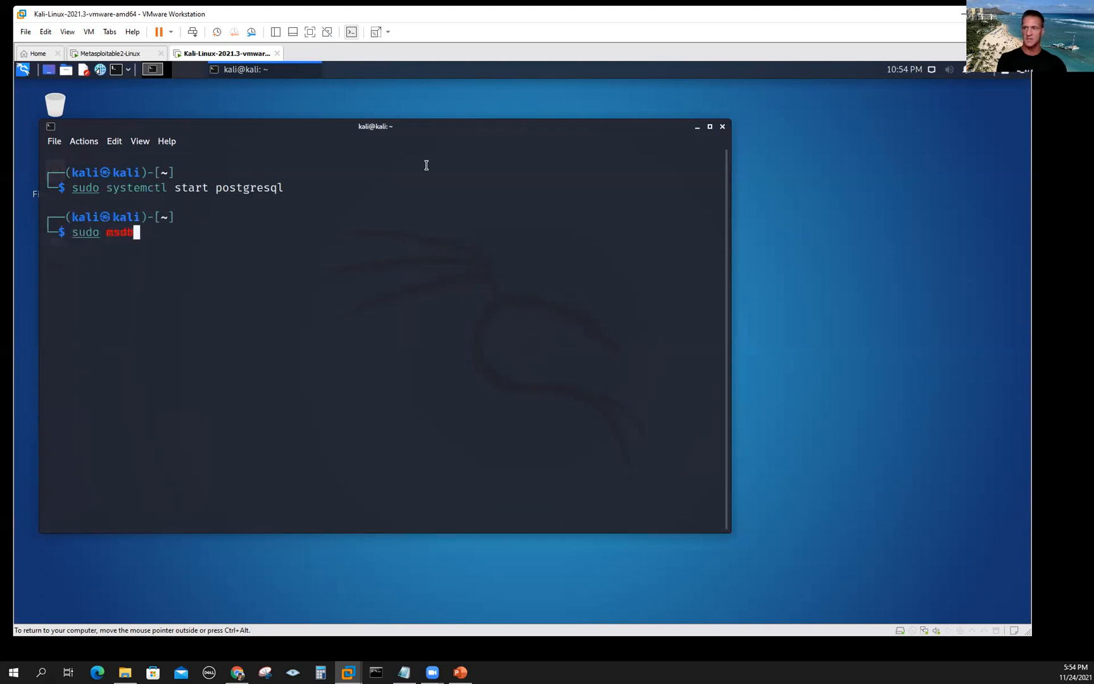
- Initialise the Metasploit database with 'sudo msfdb init', then clear the screen
{"action": "key", "text": "Backspace"}
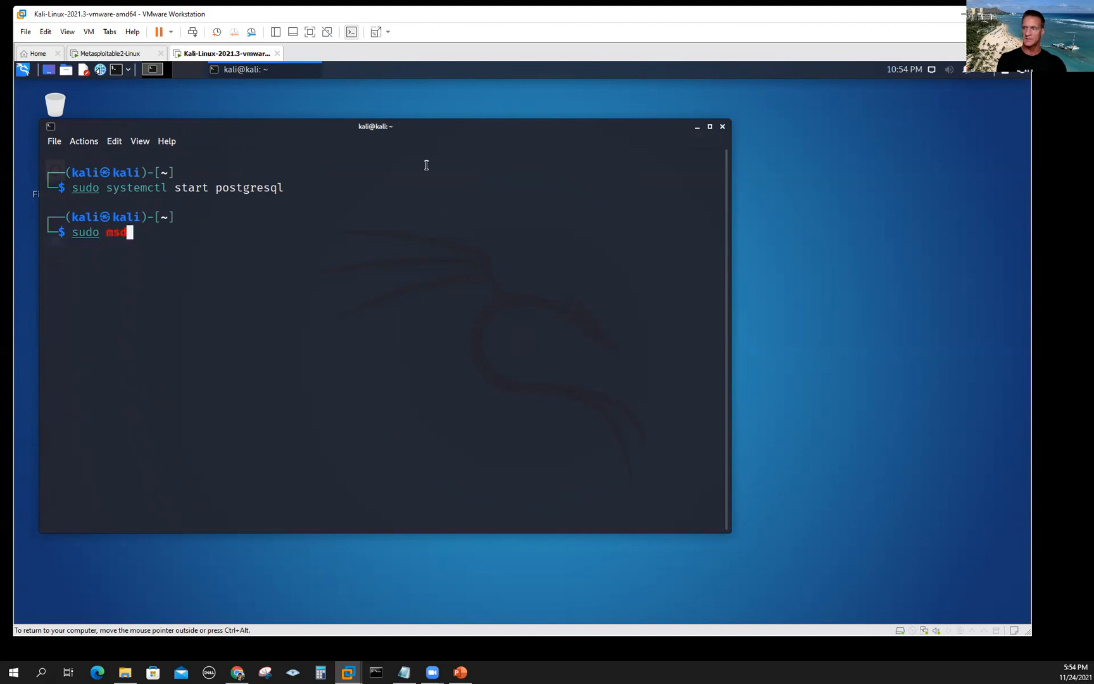
{"action": "type", "text": "fdb"}
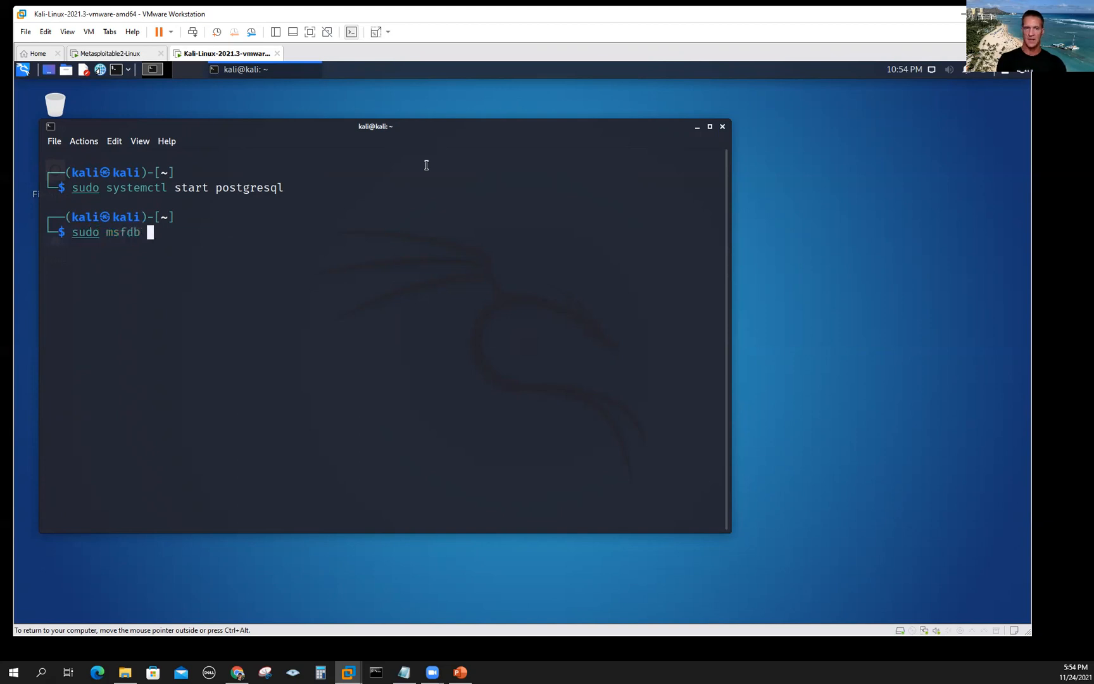
{"action": "type", "text": "init"}
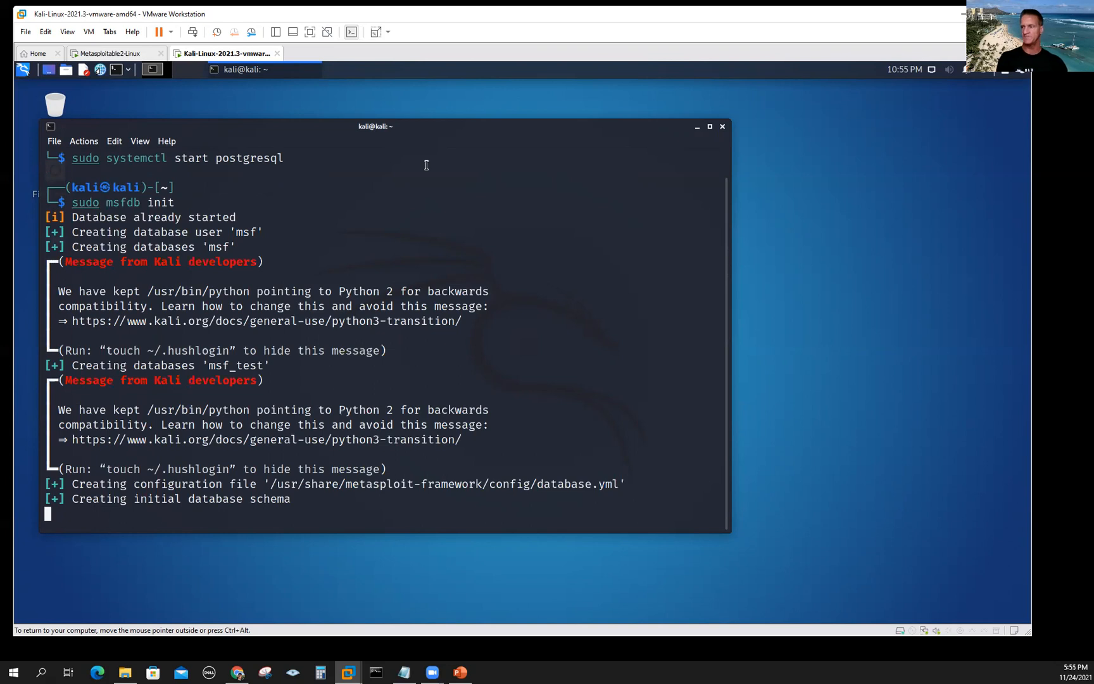
{"action": "key", "text": "Return"}
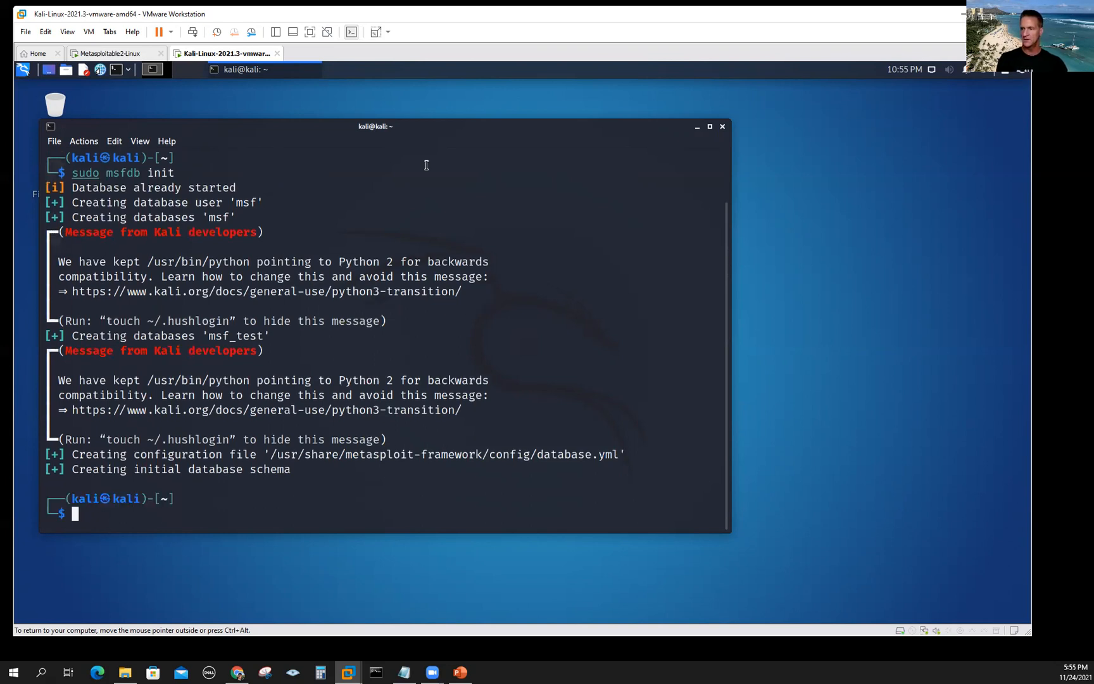
{"action": "type", "text": "clear"}
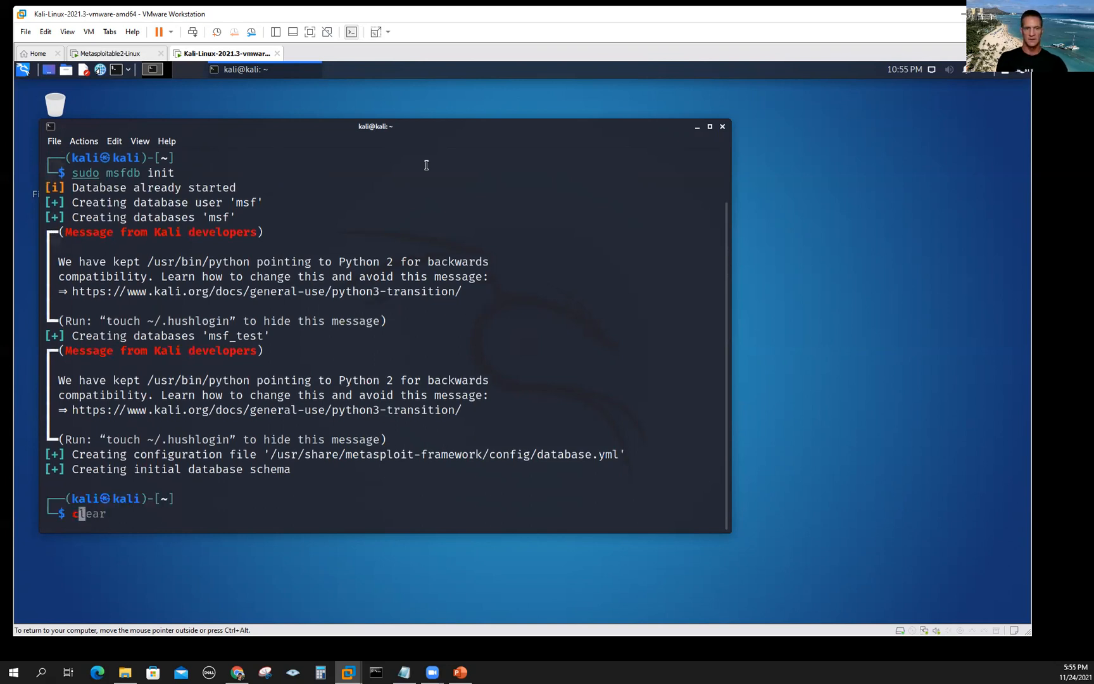
{"action": "key", "text": "Return"}
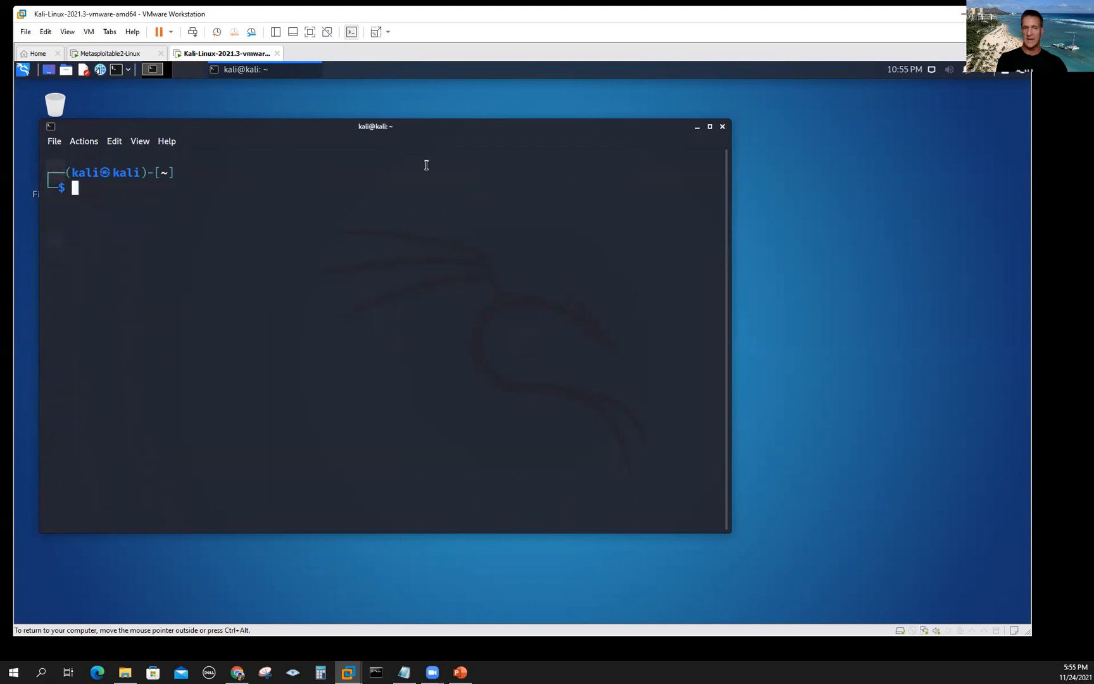
- Launch 'sudo armitage', connect to 127.0.0.1:55553 and agree to start Metasploit's RPC server
{"action": "type", "text": "sudo msfdb init"}
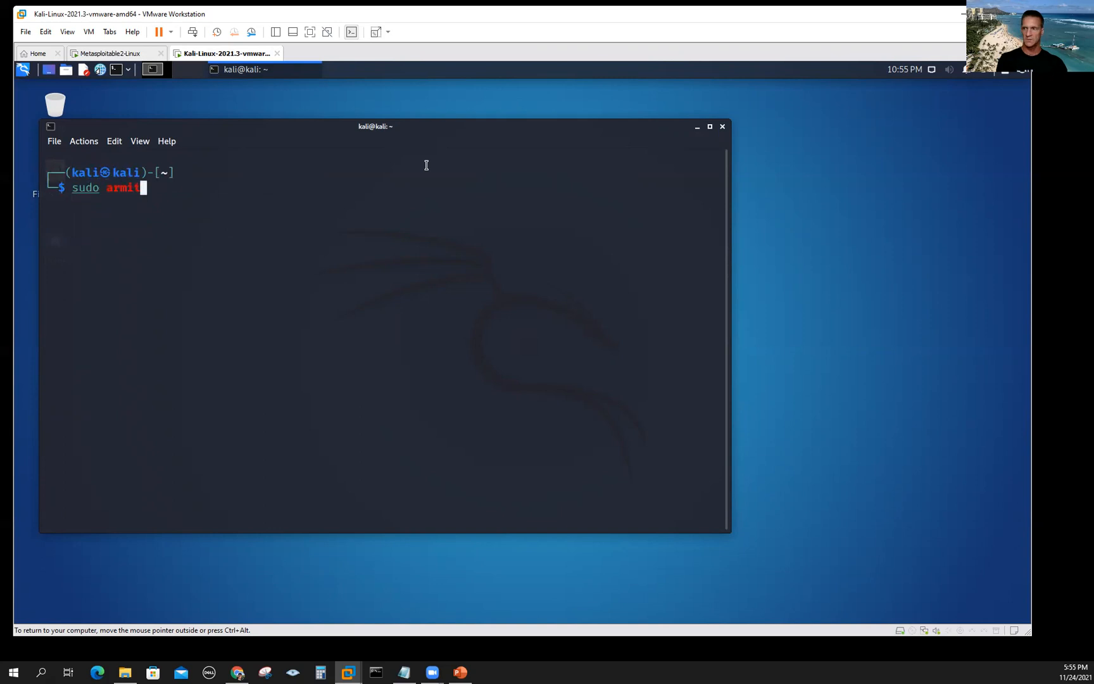
{"action": "key", "text": "Return"}
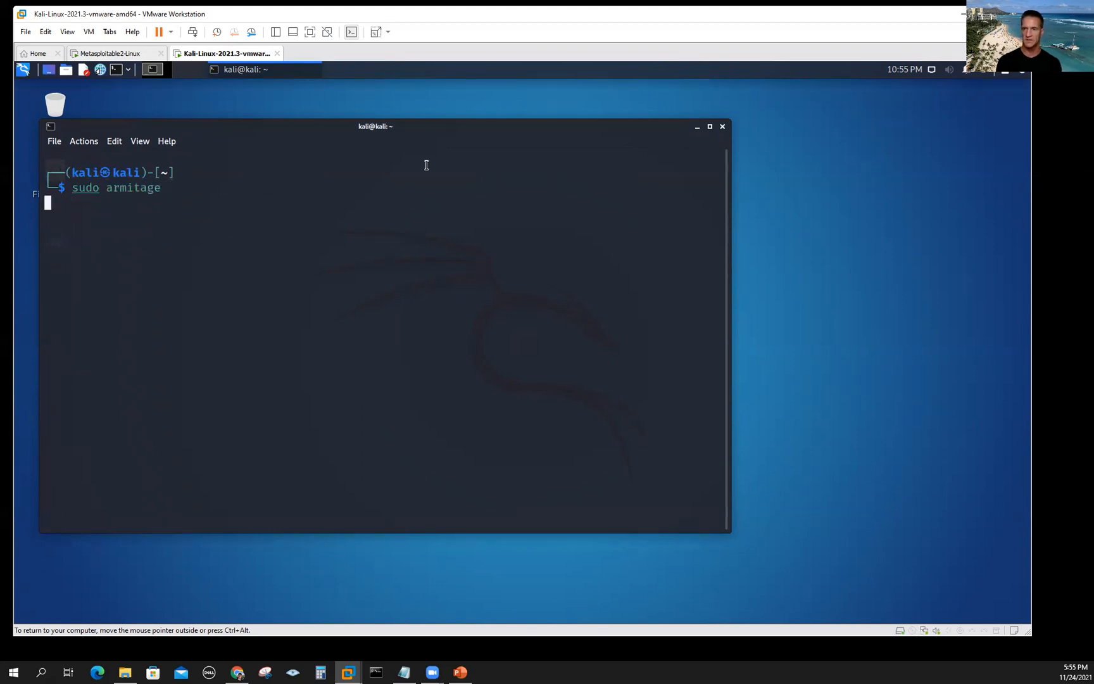
{"action": "key", "text": "Return"}
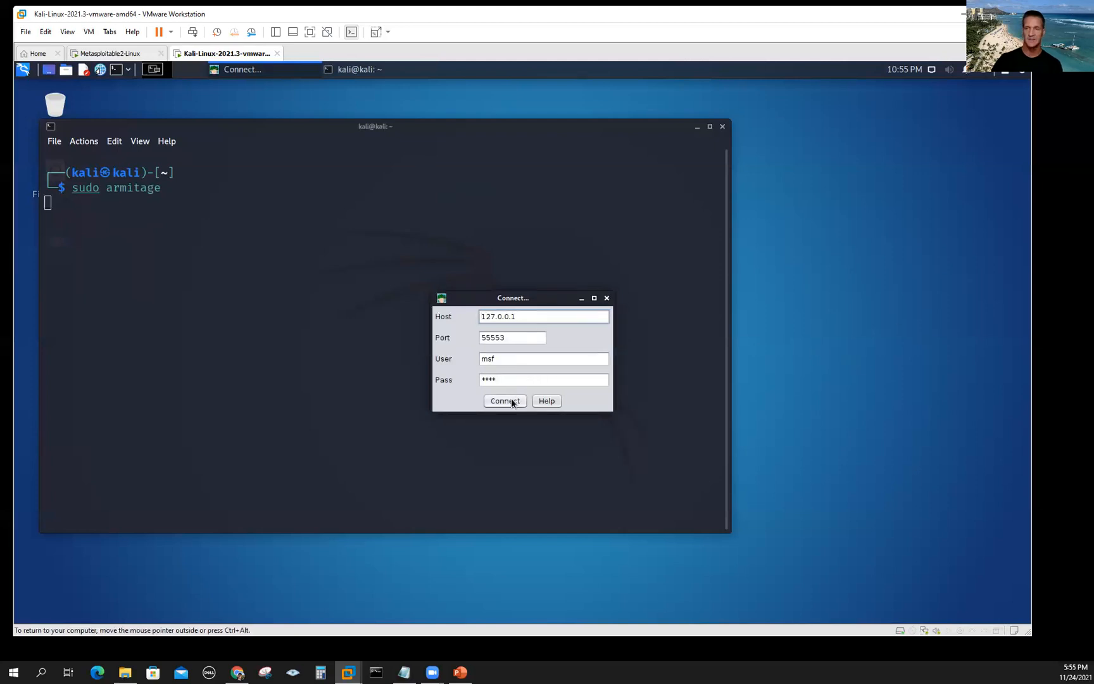
{"action": "left_click", "coordinate": [504, 400]}
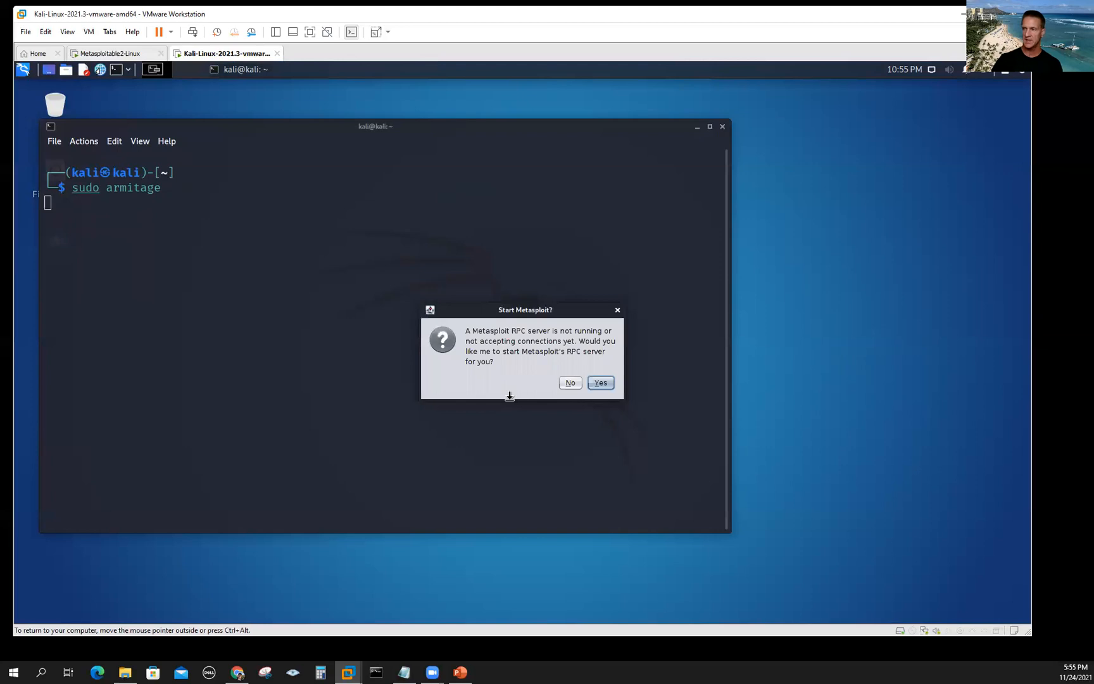
{"action": "left_click", "coordinate": [599, 382]}
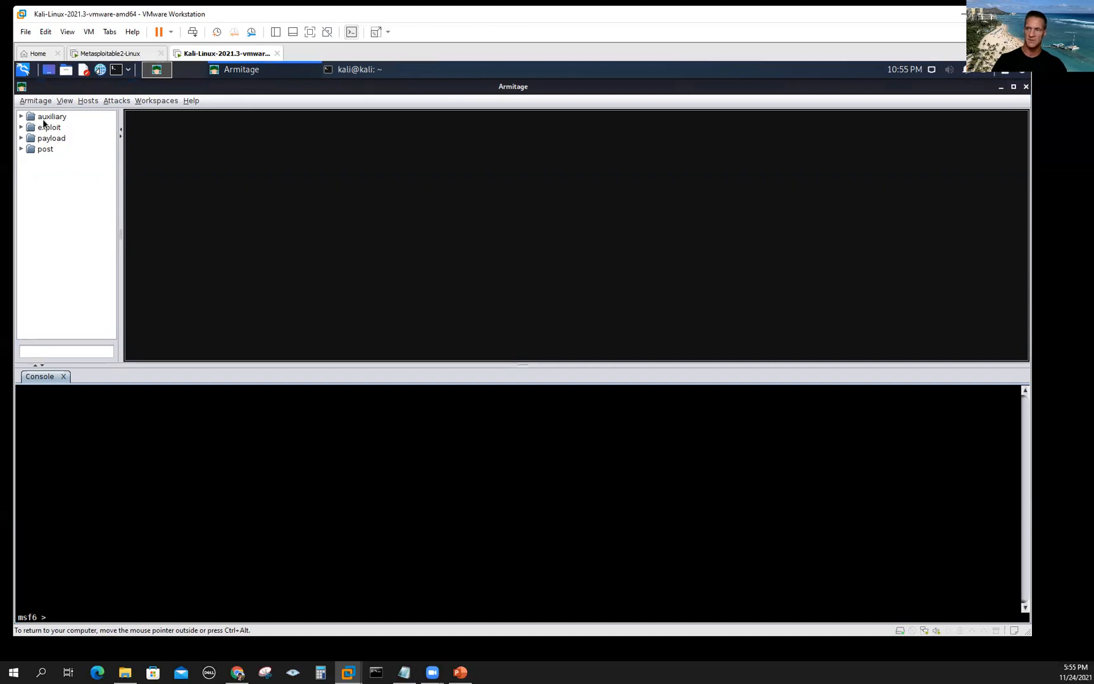
{"action": "mouse_move", "coordinate": [64, 120]}
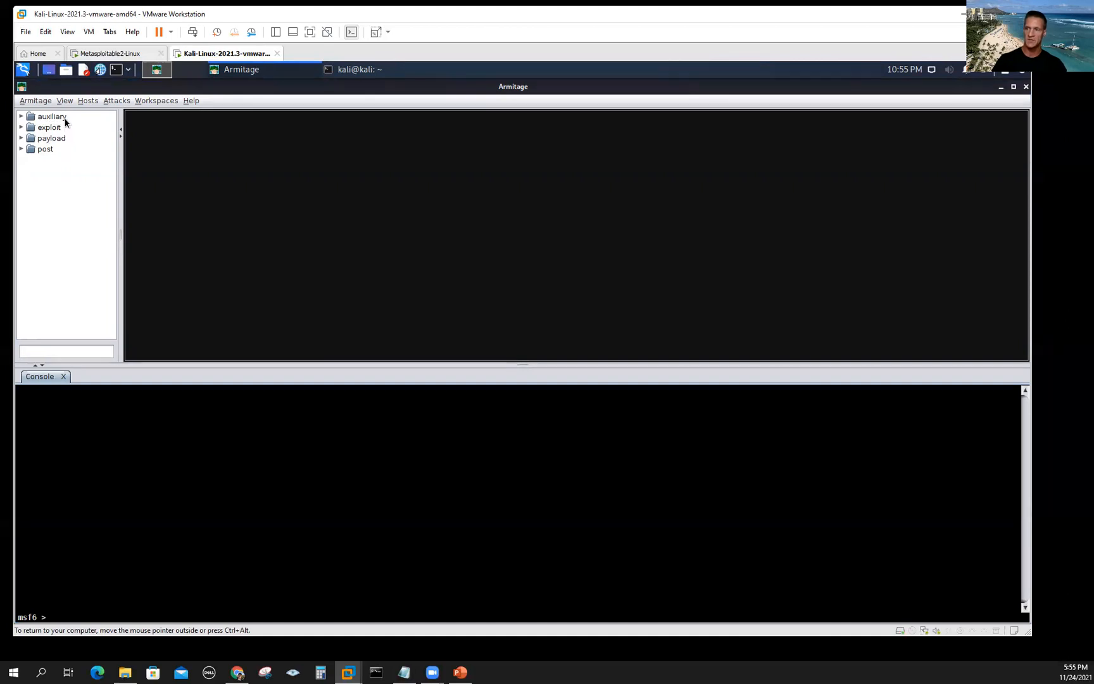
{"action": "mouse_move", "coordinate": [49, 152]}
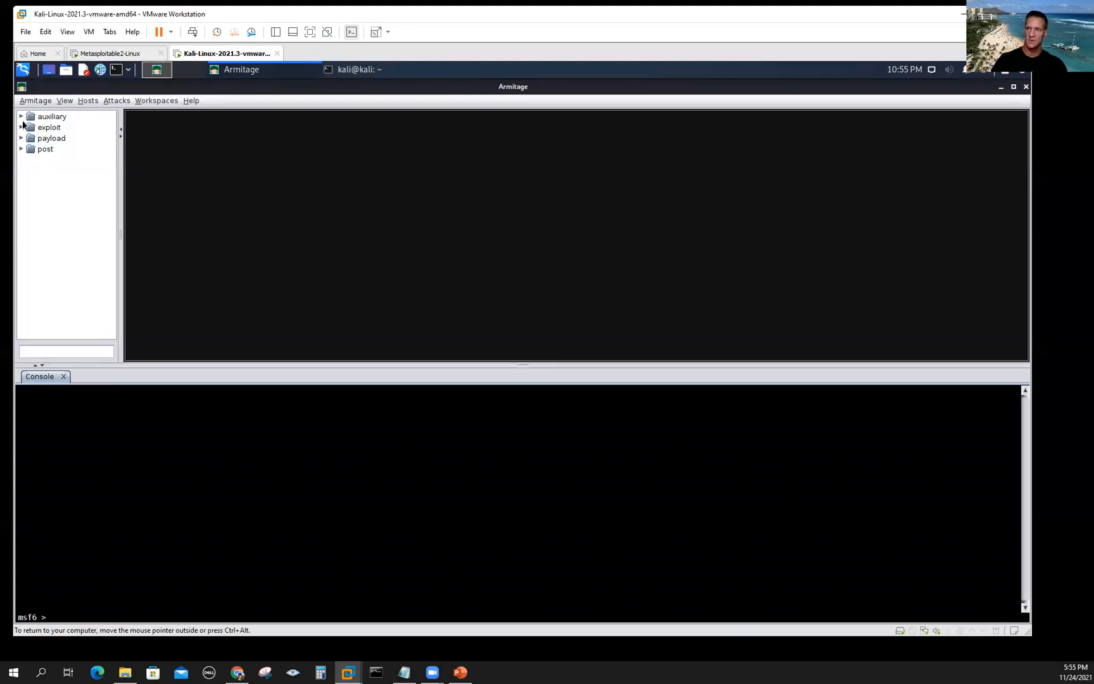
- Expand auxiliary > scanner in the module tree down to the portscan group
{"action": "left_click", "coordinate": [21, 115]}
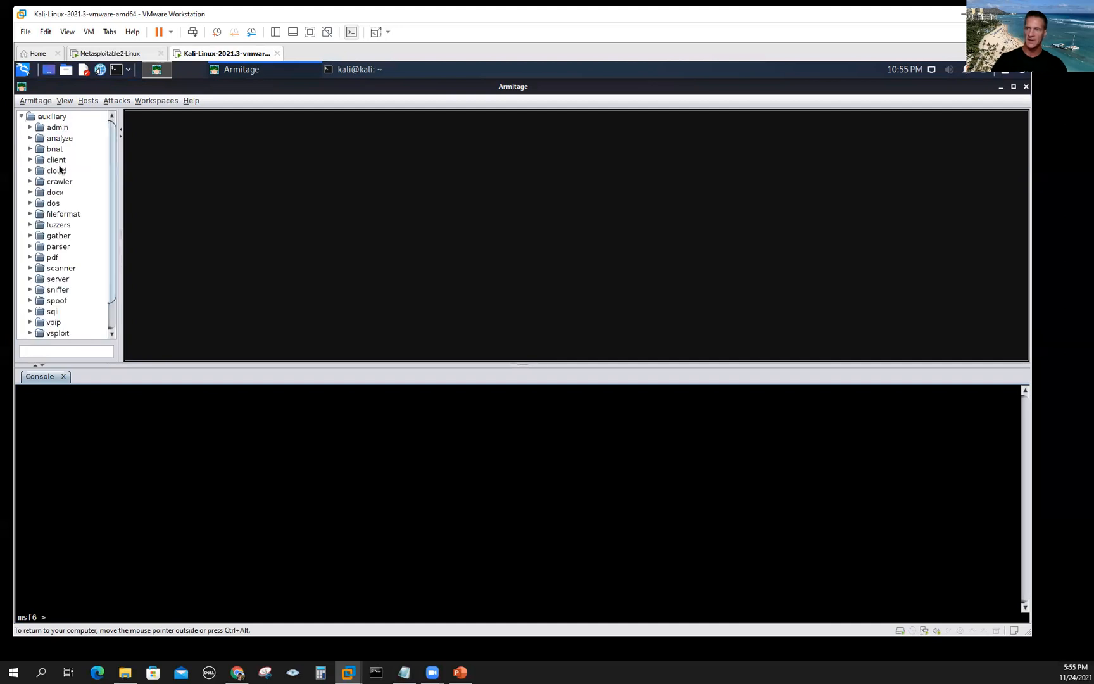
{"action": "scroll", "scroll_direction": "down", "scroll_amount": 3}
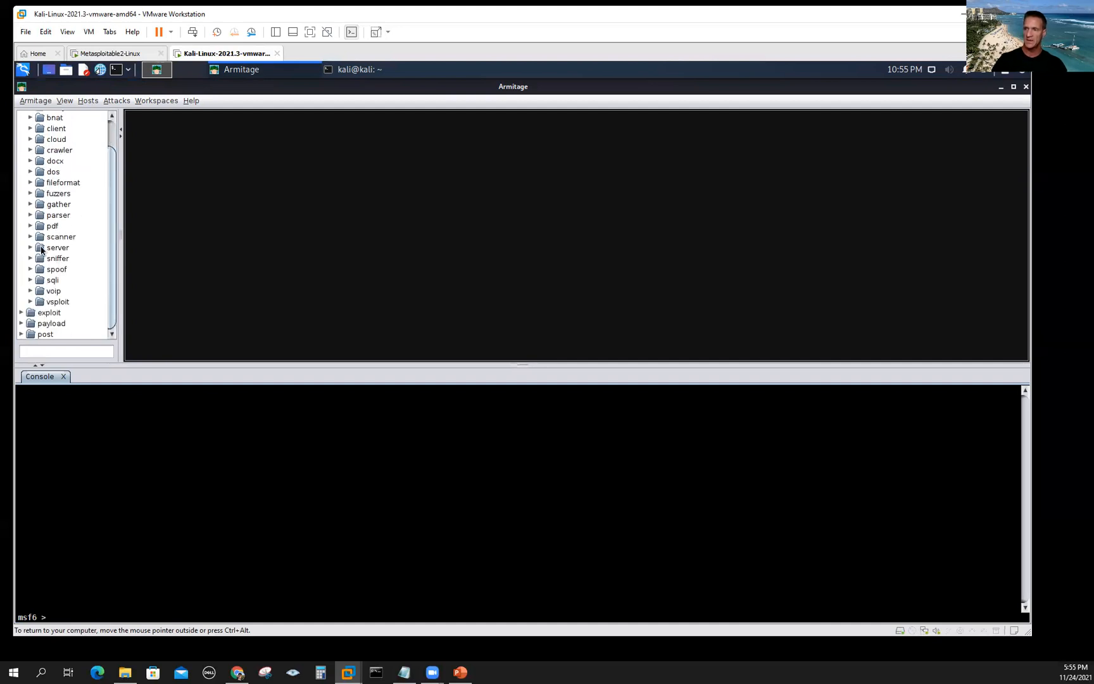
{"action": "left_click", "coordinate": [32, 237]}
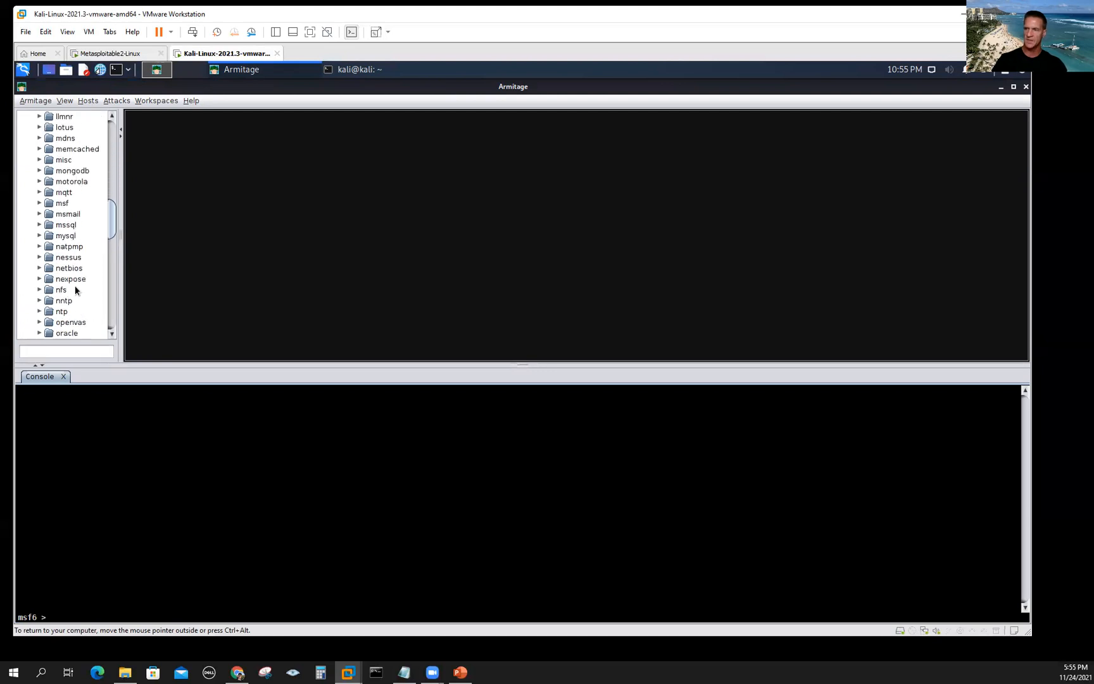
{"action": "scroll", "scroll_direction": "down", "scroll_amount": 3}
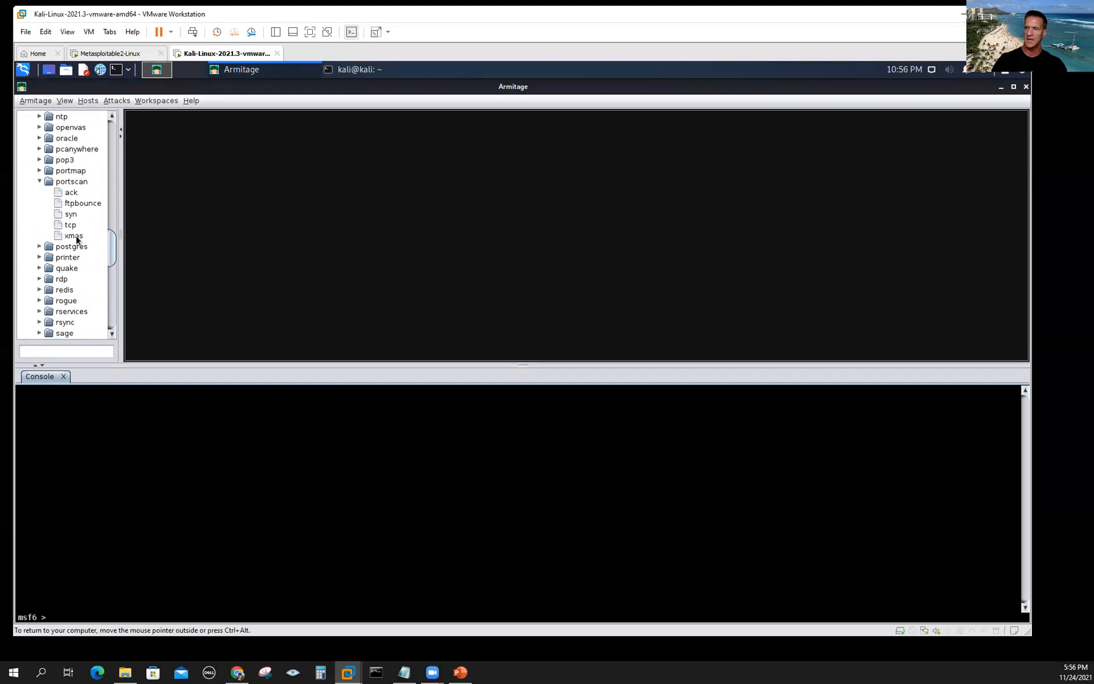
- Configure the portscan/syn module with PORTS 1-50 and start entering the target IP
{"action": "double_click", "coordinate": [70, 214]}
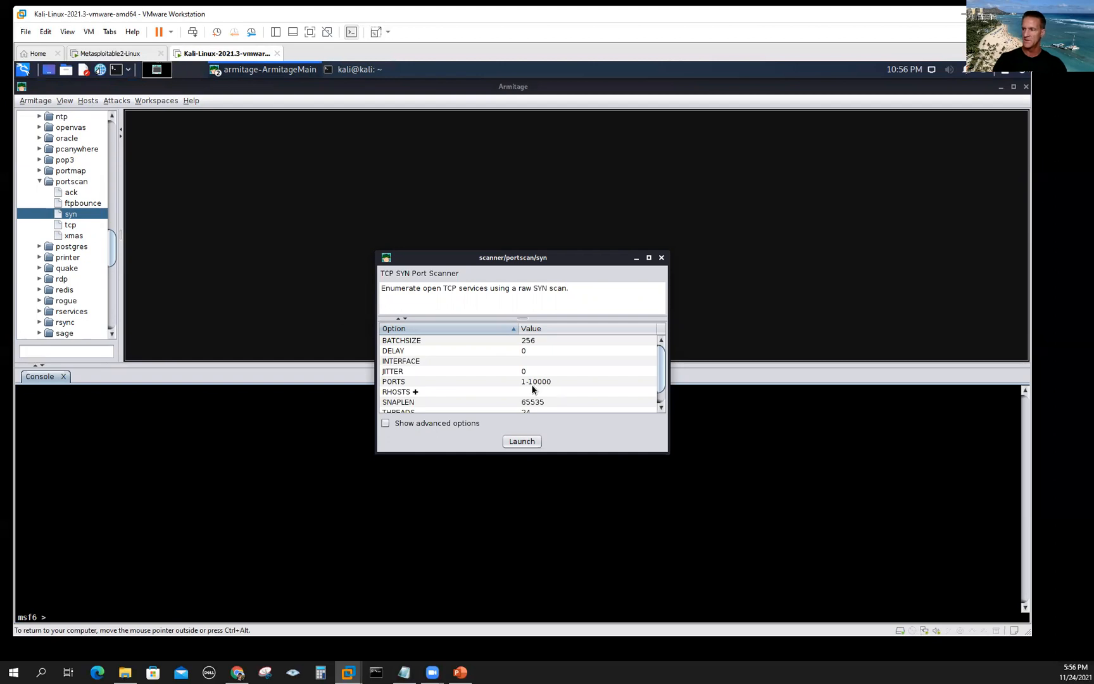
{"action": "mouse_move", "coordinate": [387, 389]}
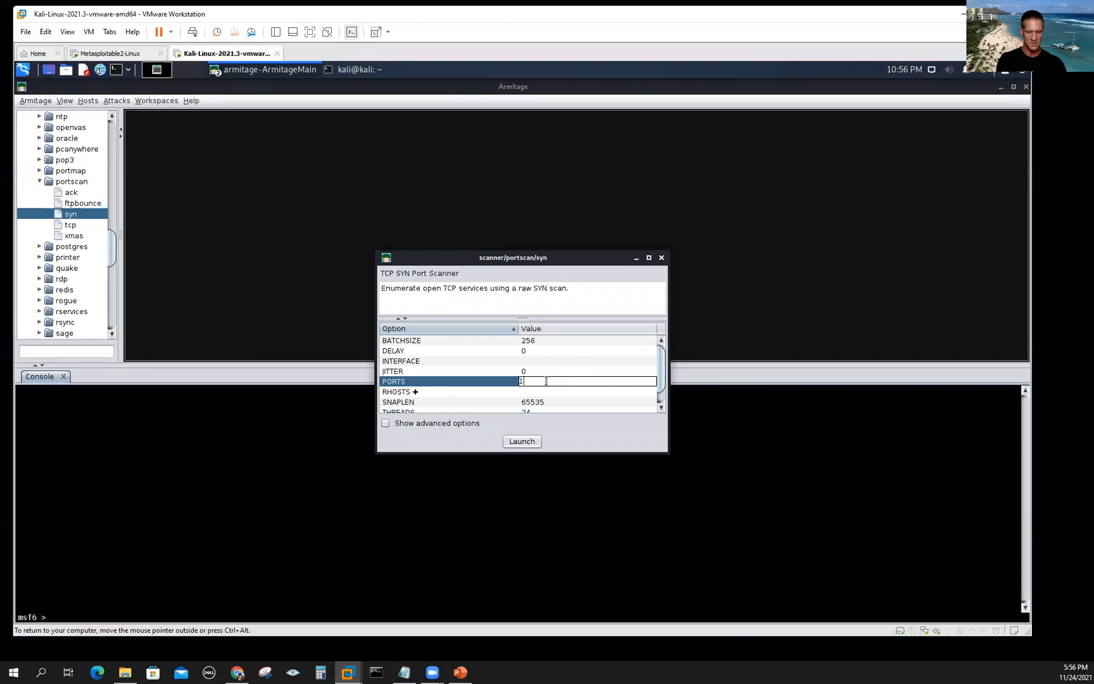
{"action": "type", "text": "-50"}
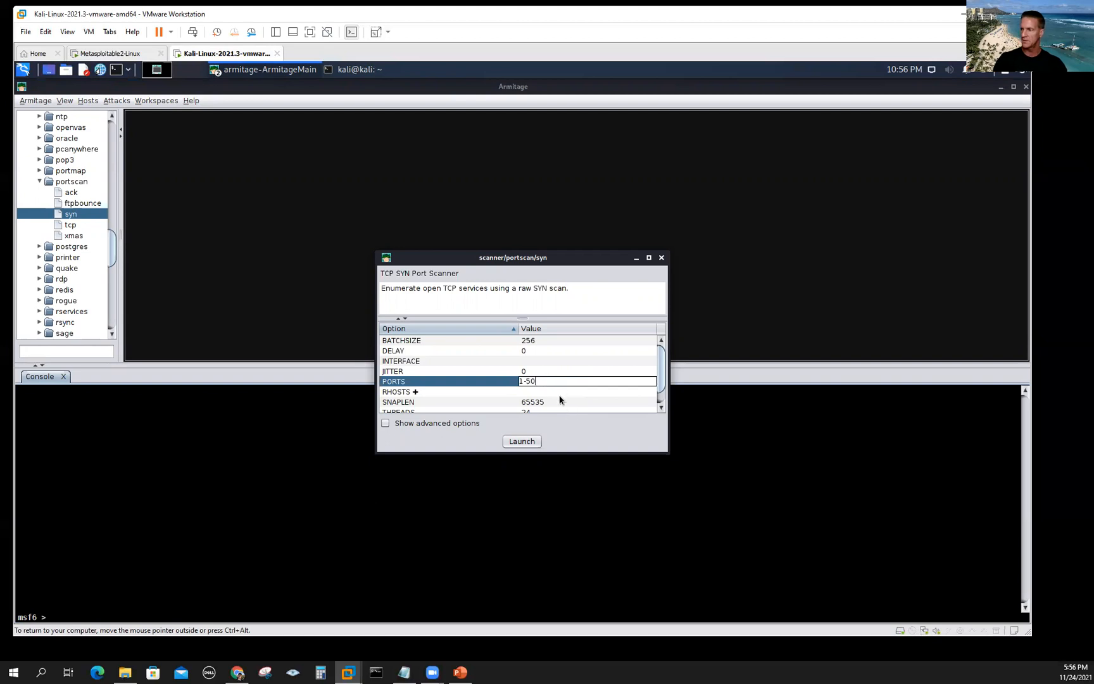
{"action": "left_click", "coordinate": [587, 391]}
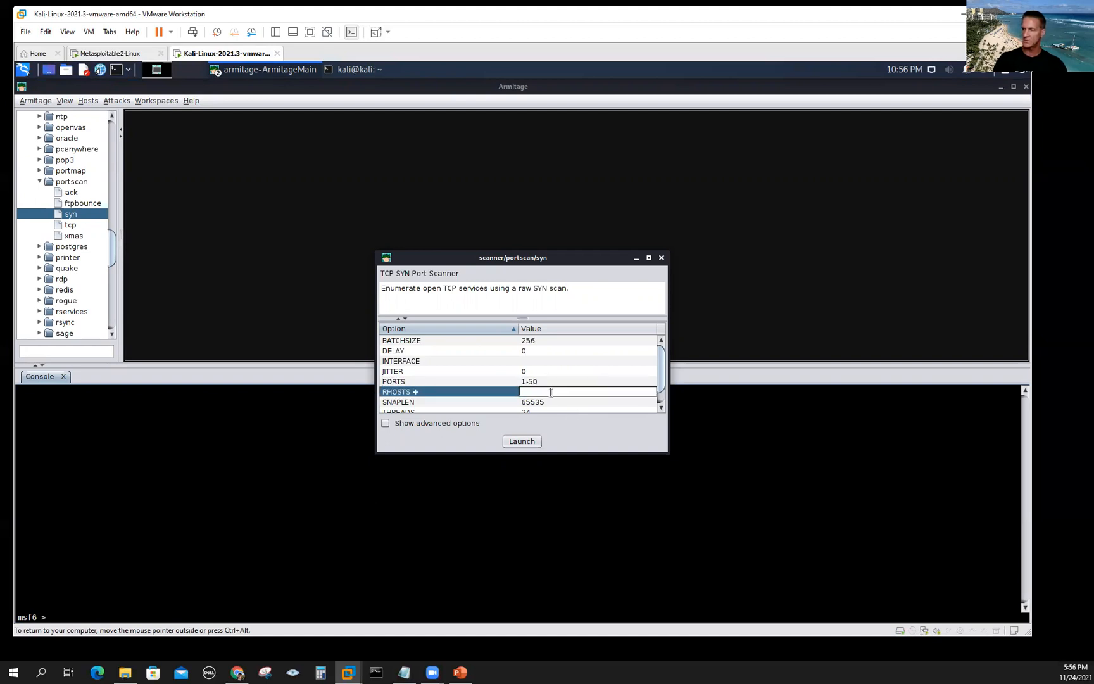
{"action": "type", "text": "192"}
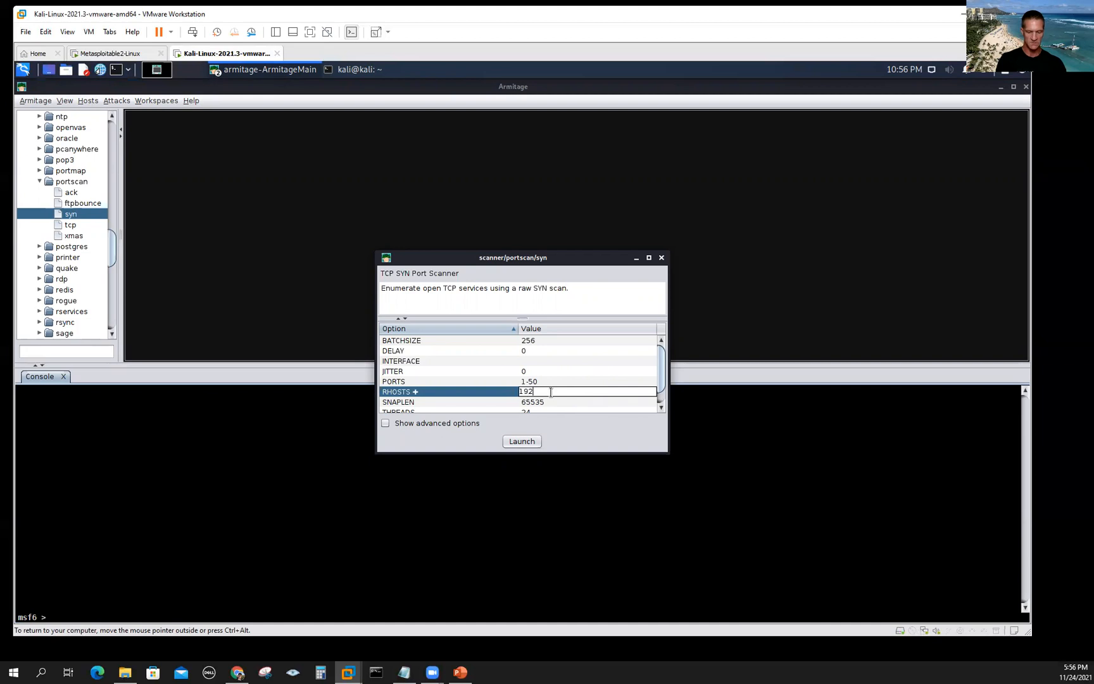
{"action": "type", "text": ".168"}
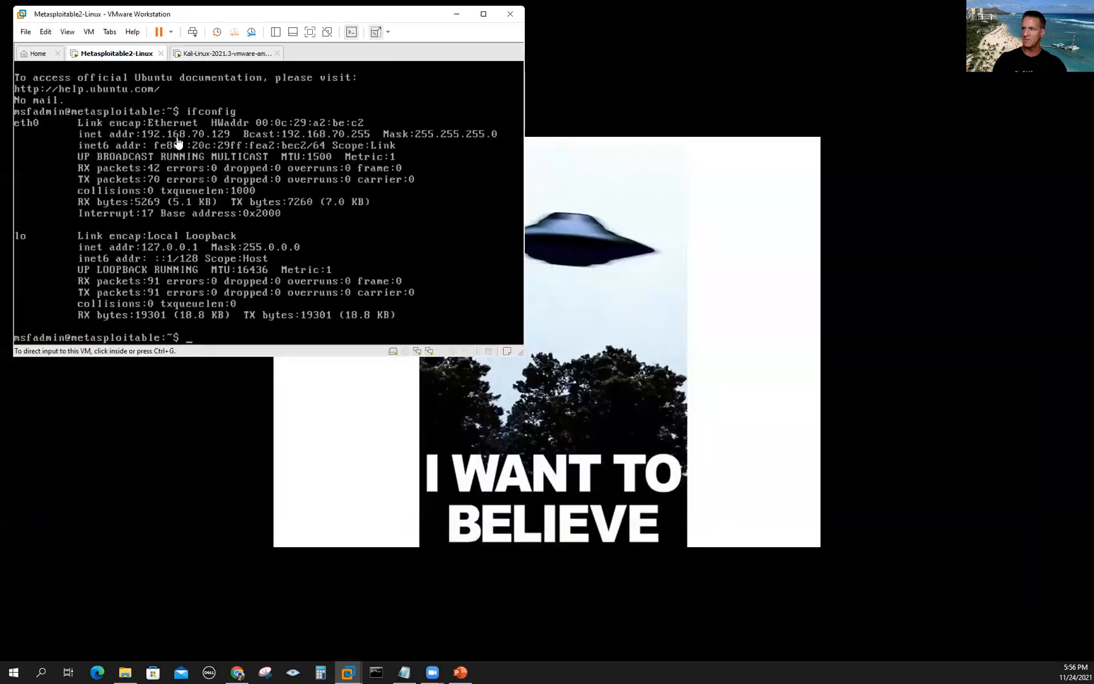
- Set RHOSTS to 192.168.70.129 and launch the SYN port scan
{"action": "left_click", "coordinate": [224, 53]}
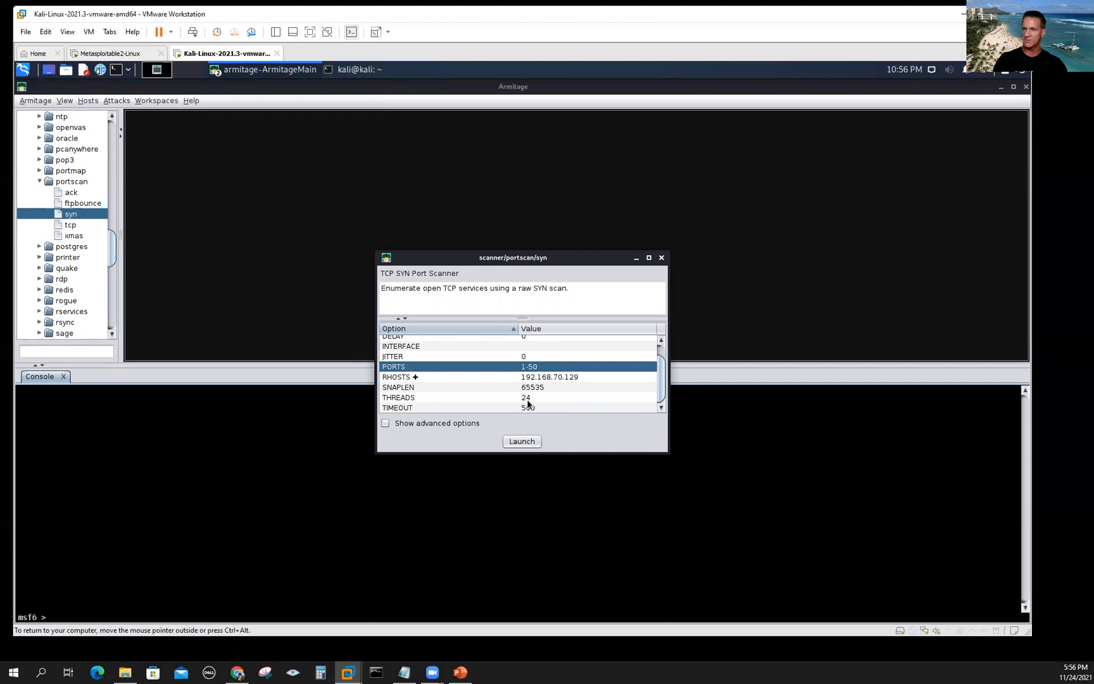
{"action": "mouse_move", "coordinate": [543, 401]}
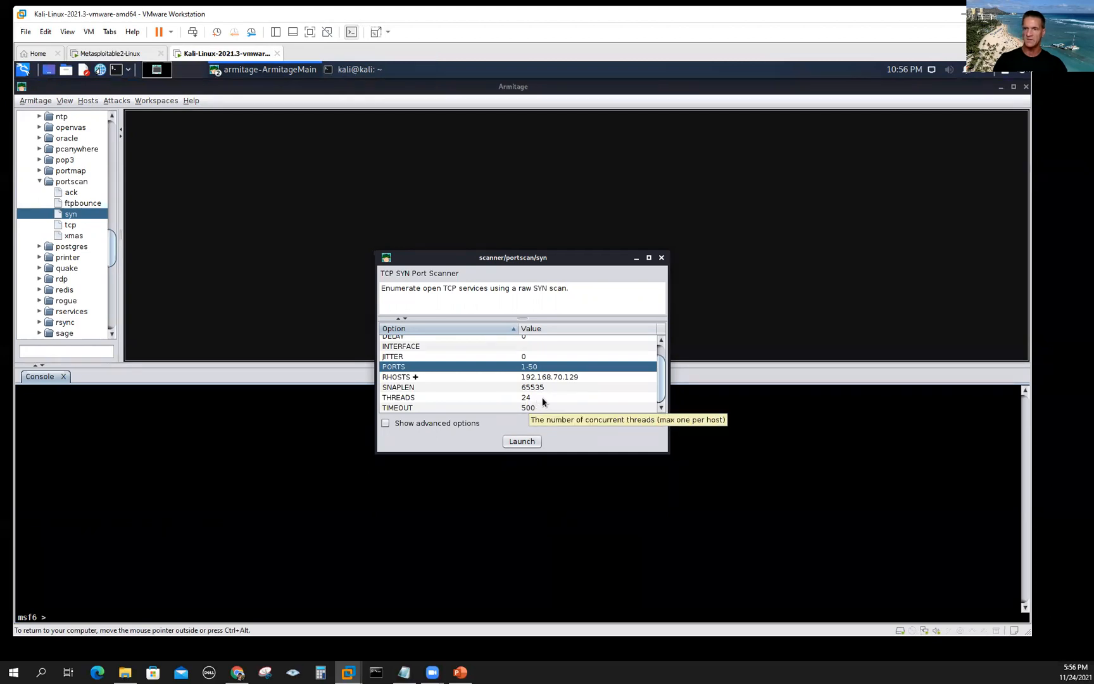
{"action": "mouse_move", "coordinate": [536, 418]}
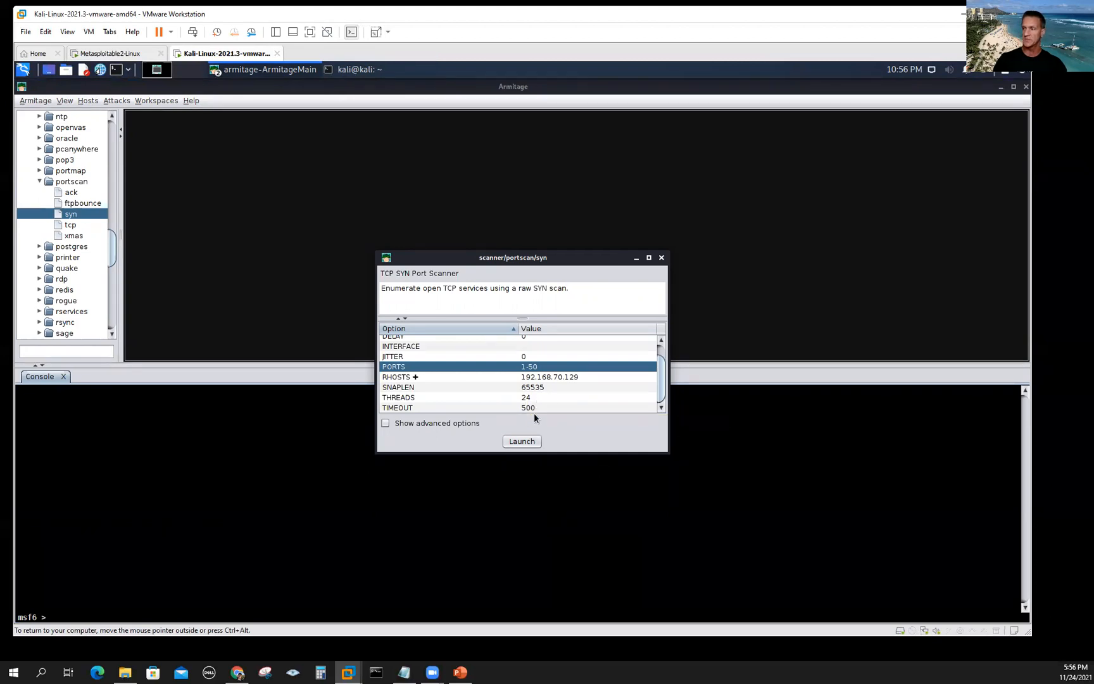
{"action": "double_click", "coordinate": [559, 408]}
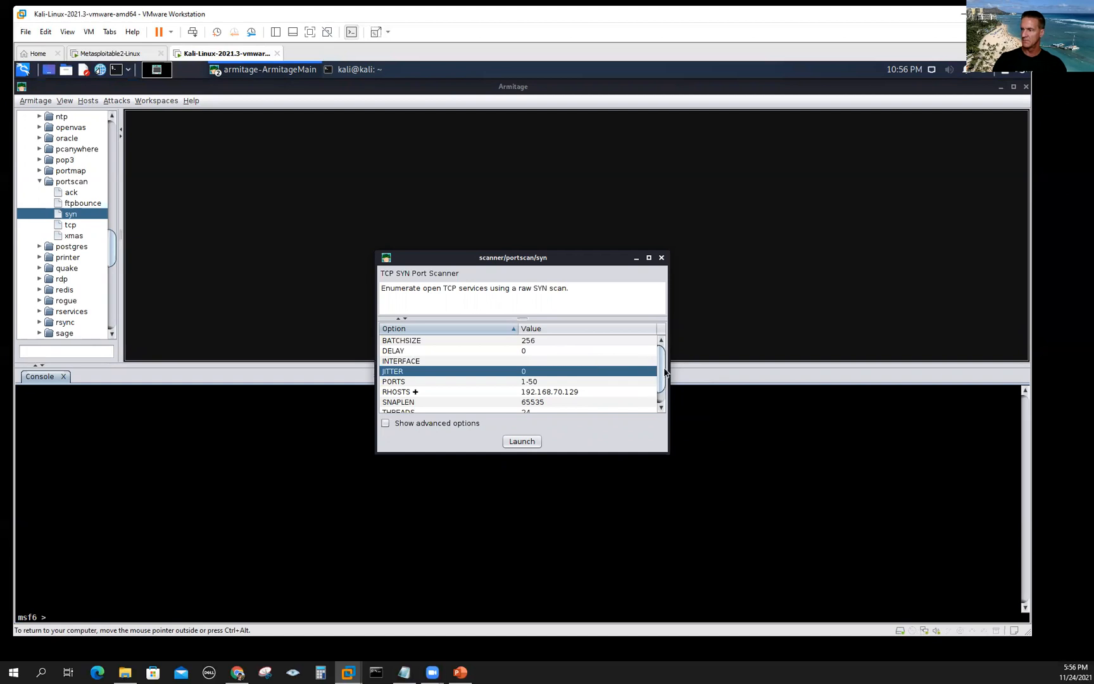
{"action": "left_click", "coordinate": [521, 440]}
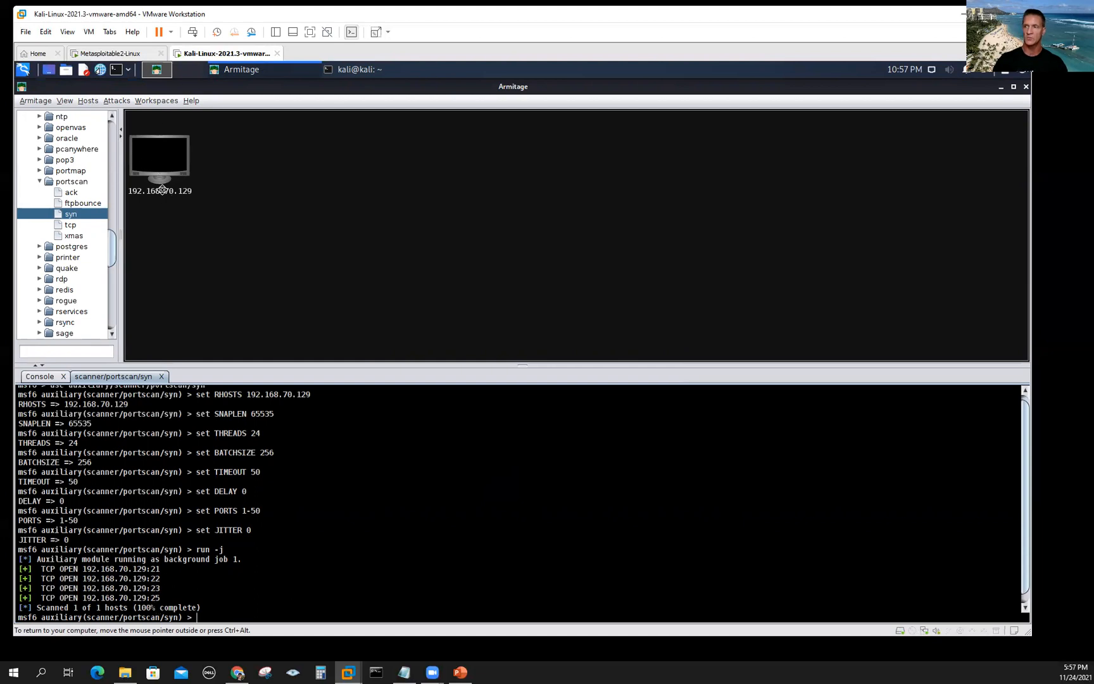
{"action": "mouse_move", "coordinate": [190, 211]}
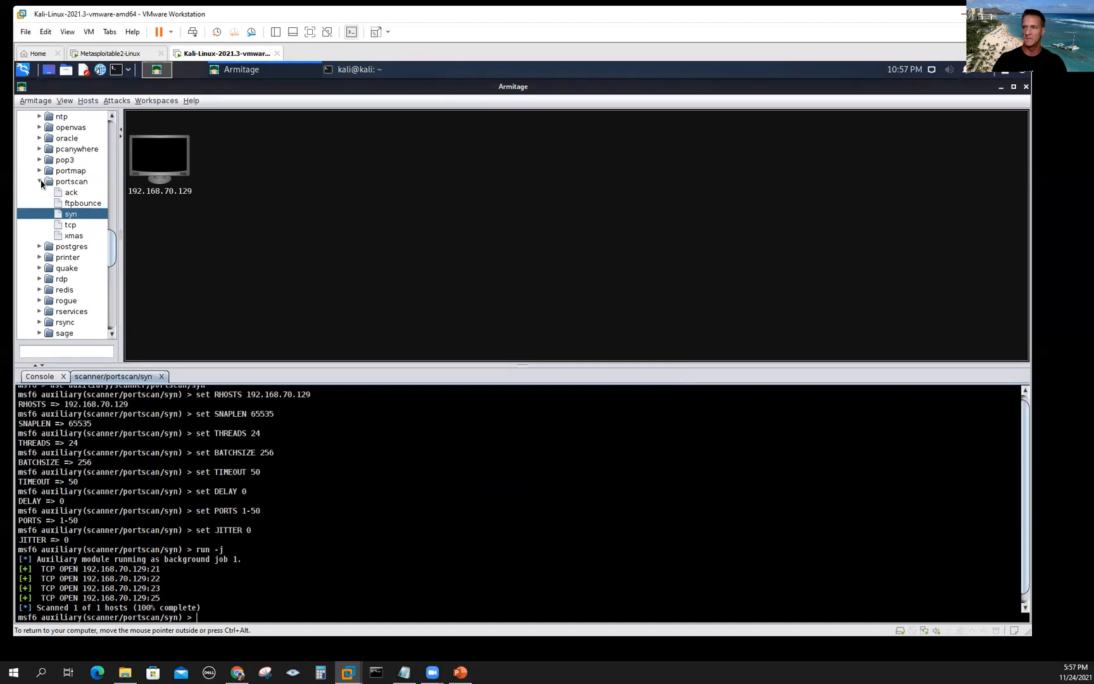
- Collapse portscan and bring up the auxiliary/scanner/ssh ssh_version module settings
{"action": "left_click", "coordinate": [39, 181]}
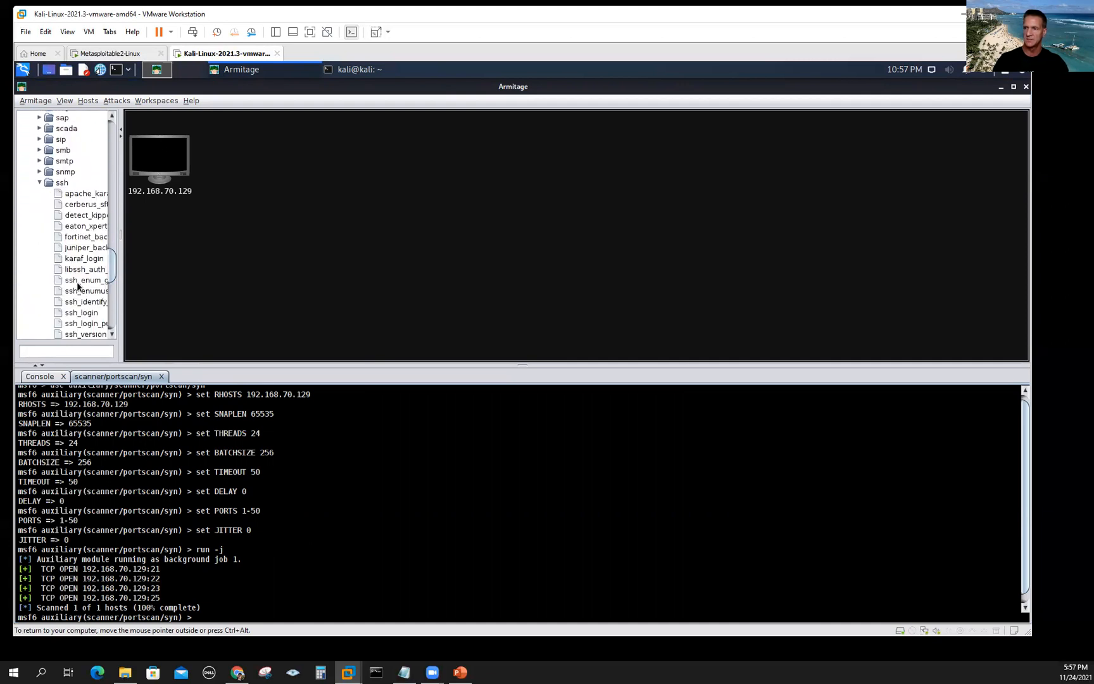
{"action": "double_click", "coordinate": [86, 279]}
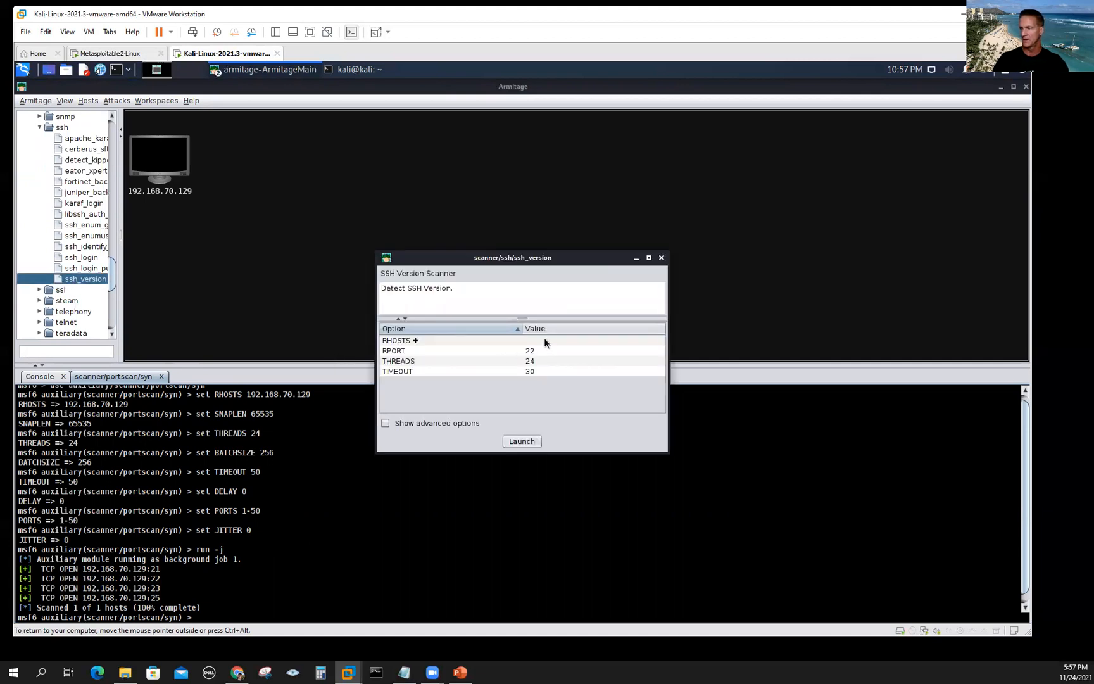
- Set RHOSTS to 192.168.70.129 with RPORT 22 and launch the SSH version scan
{"action": "left_click", "coordinate": [593, 341]}
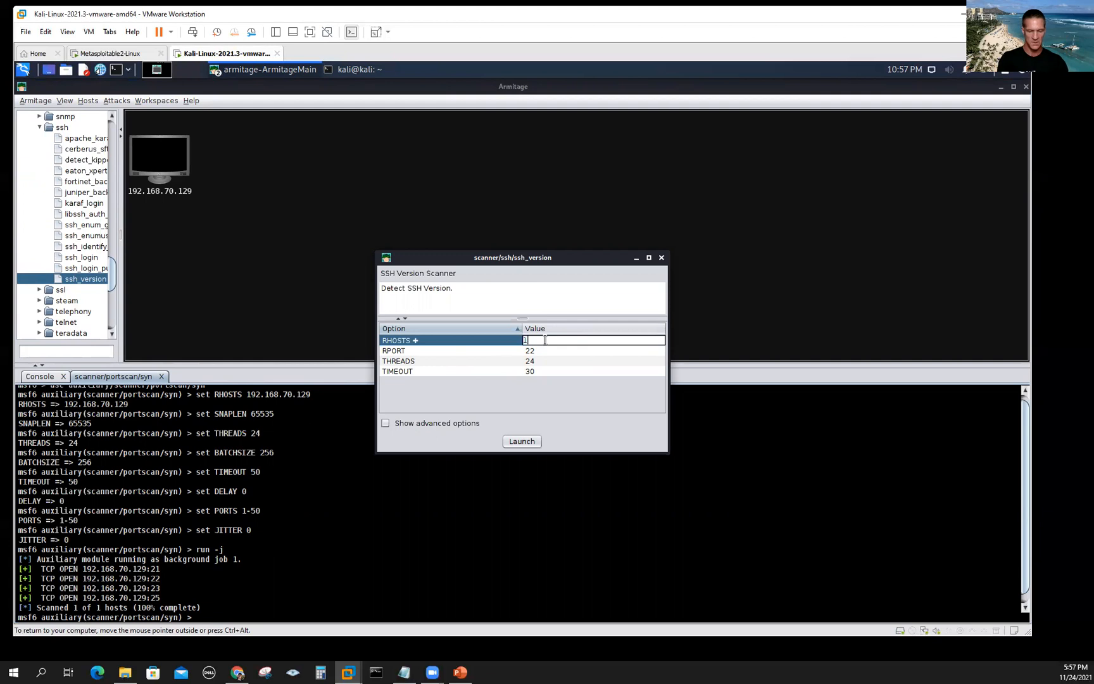
{"action": "type", "text": "92.168.70.129"}
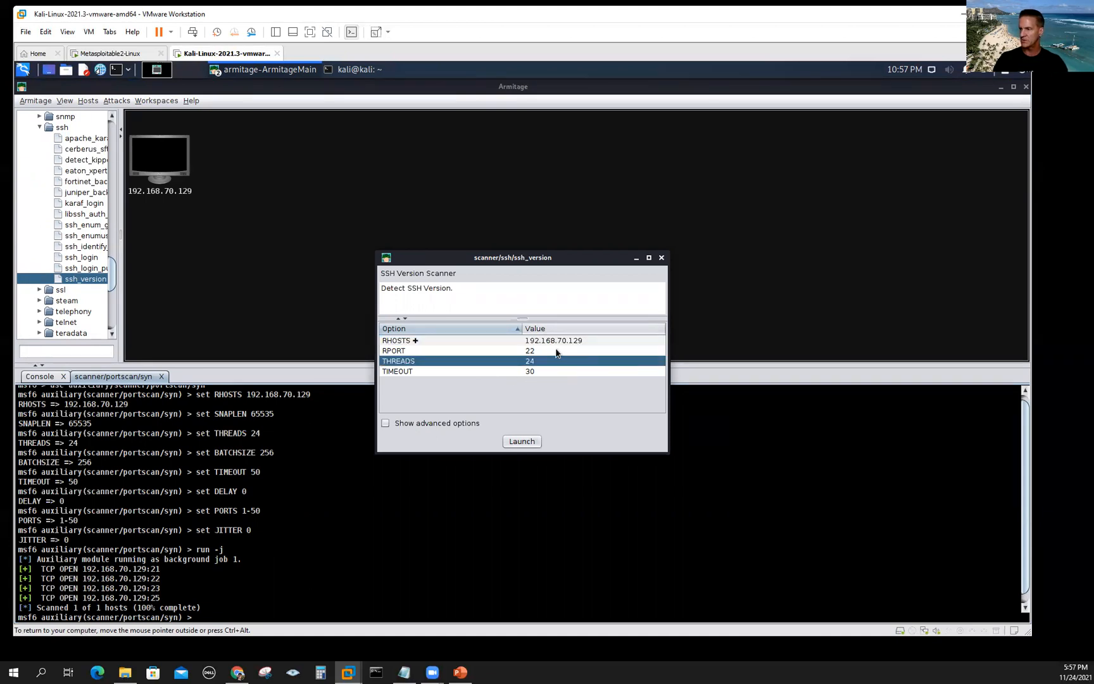
{"action": "mouse_move", "coordinate": [551, 351]}
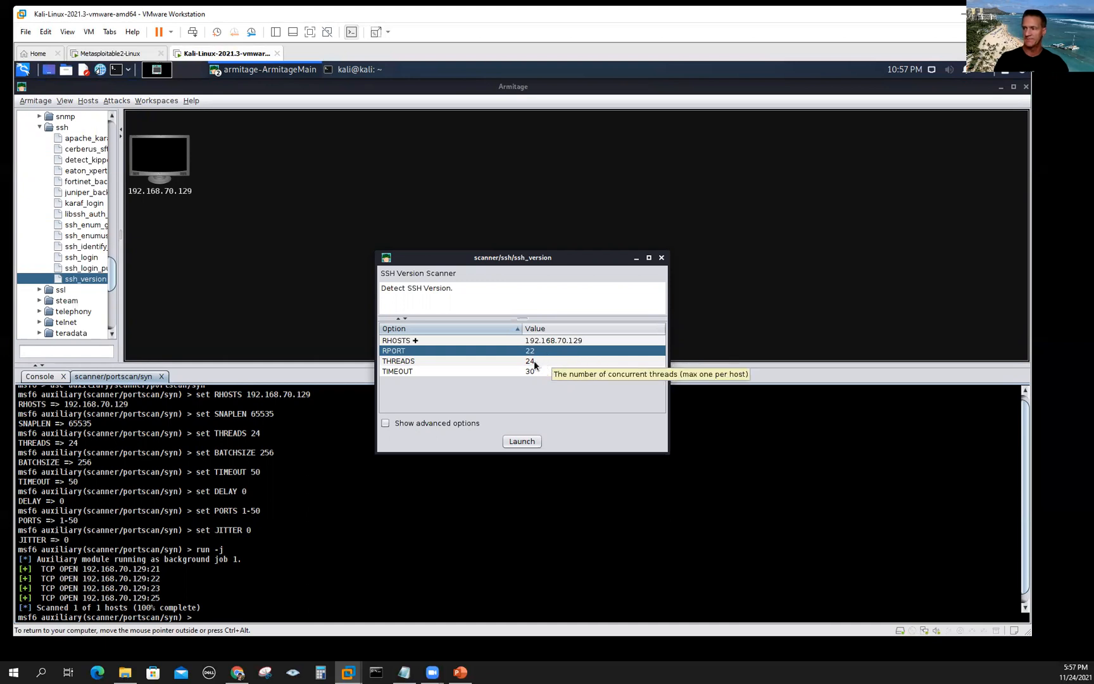
{"action": "mouse_move", "coordinate": [530, 371]}
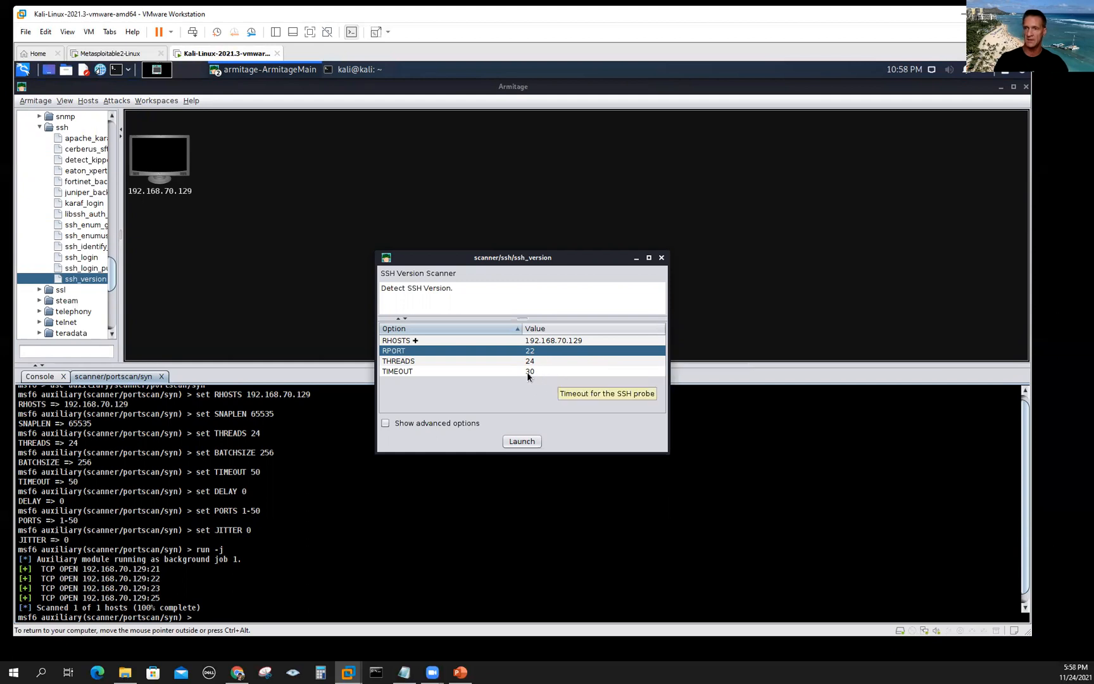
{"action": "mouse_move", "coordinate": [525, 448]}
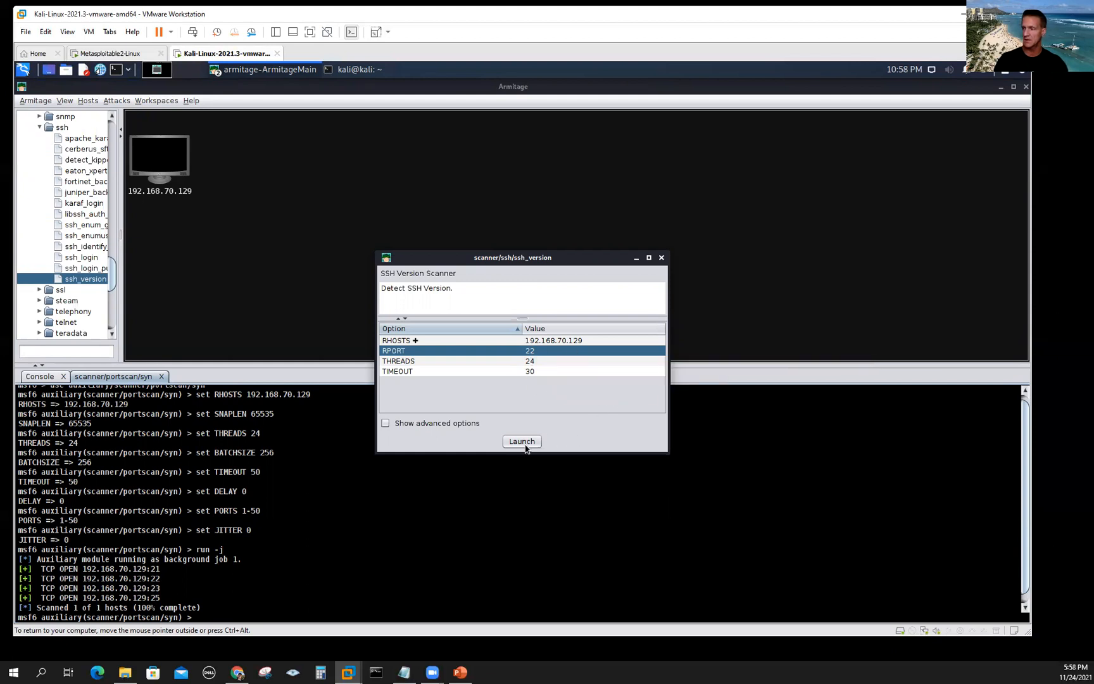
{"action": "left_click", "coordinate": [520, 441]}
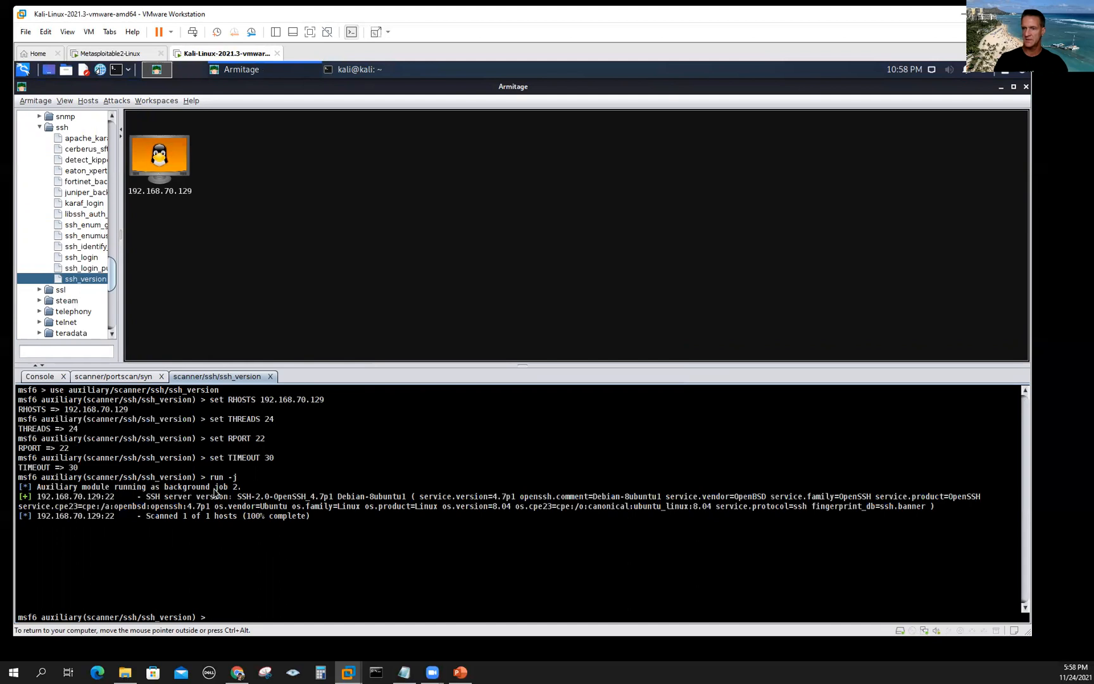
{"action": "mouse_move", "coordinate": [250, 501]}
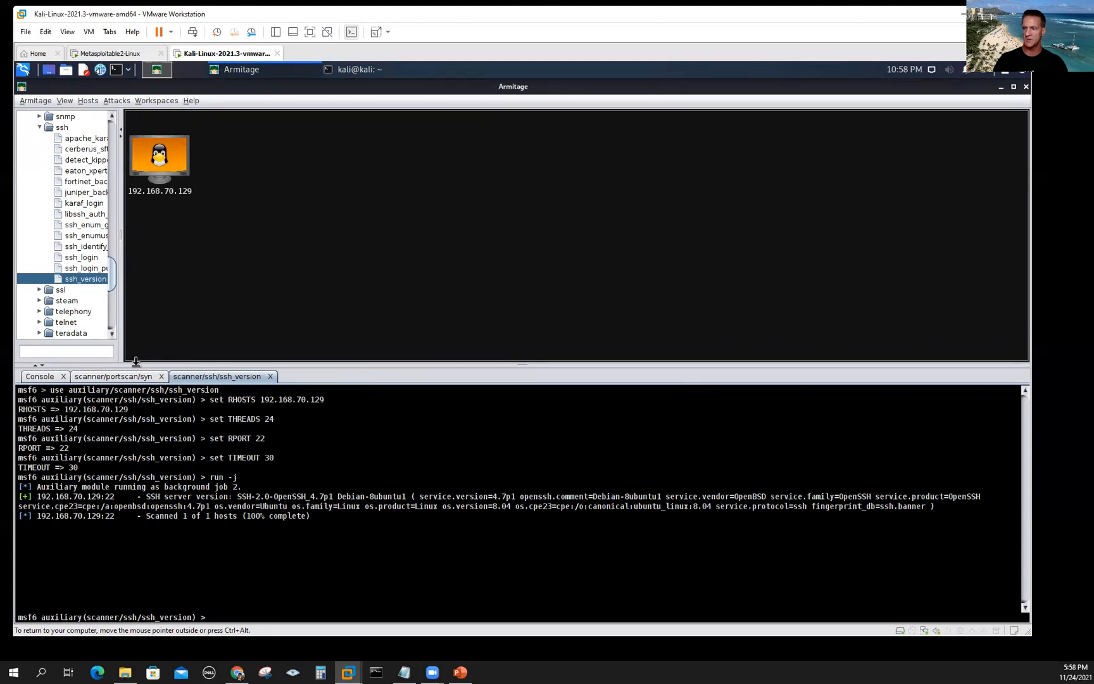
{"action": "mouse_move", "coordinate": [253, 266]}
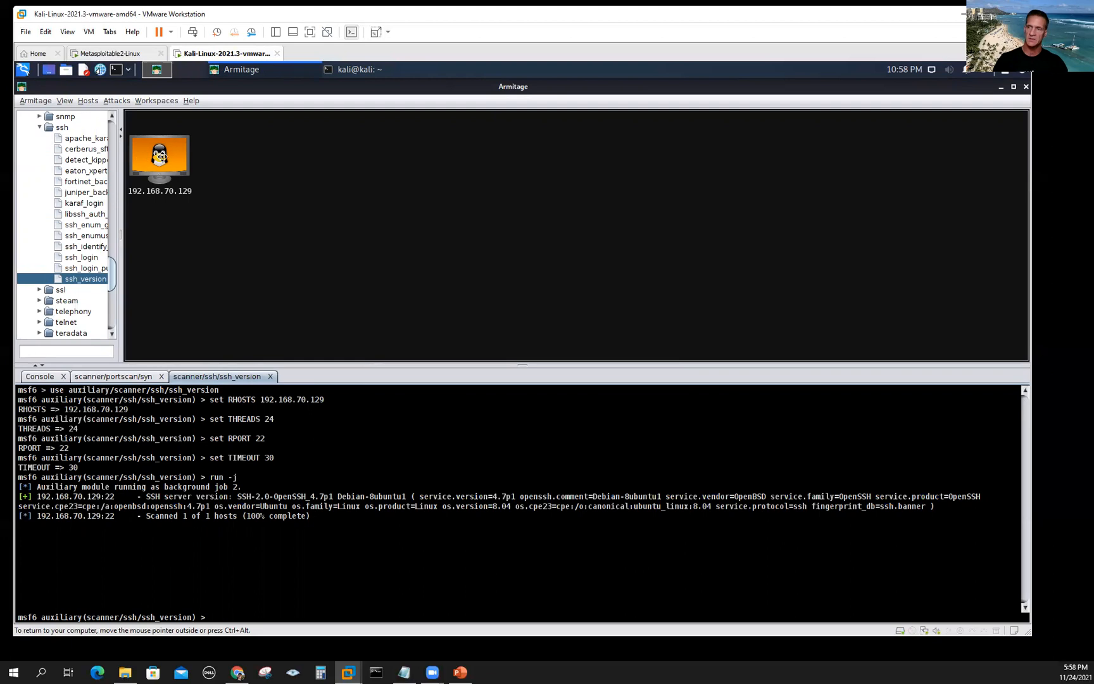
{"action": "mouse_move", "coordinate": [164, 171]}
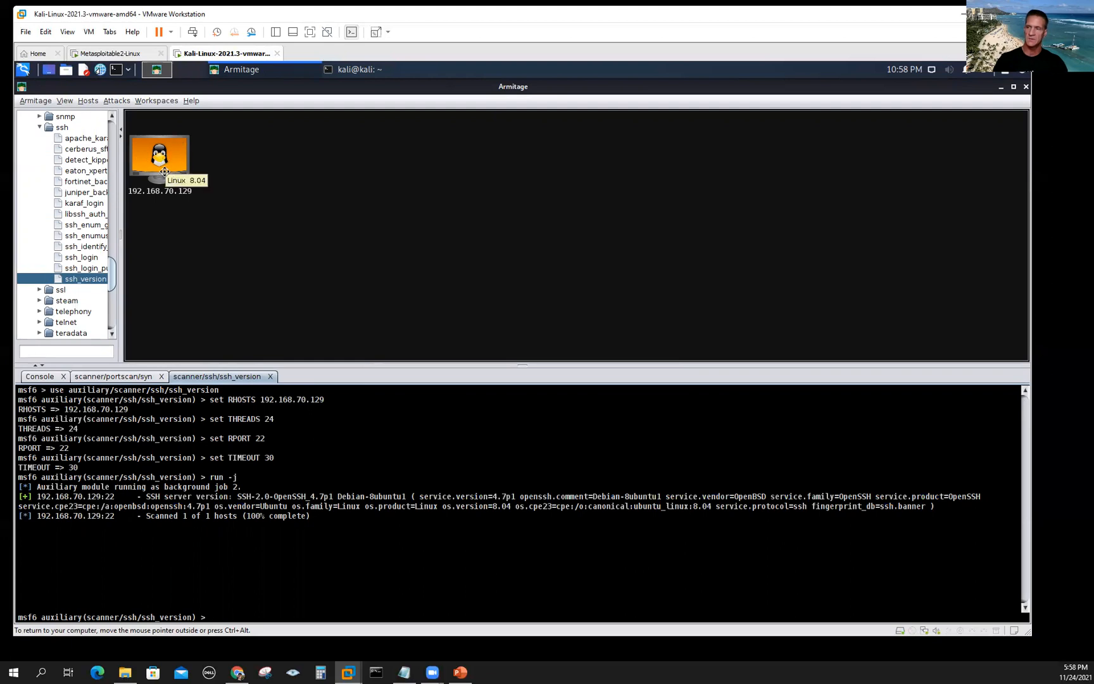
{"action": "mouse_move", "coordinate": [179, 232]}
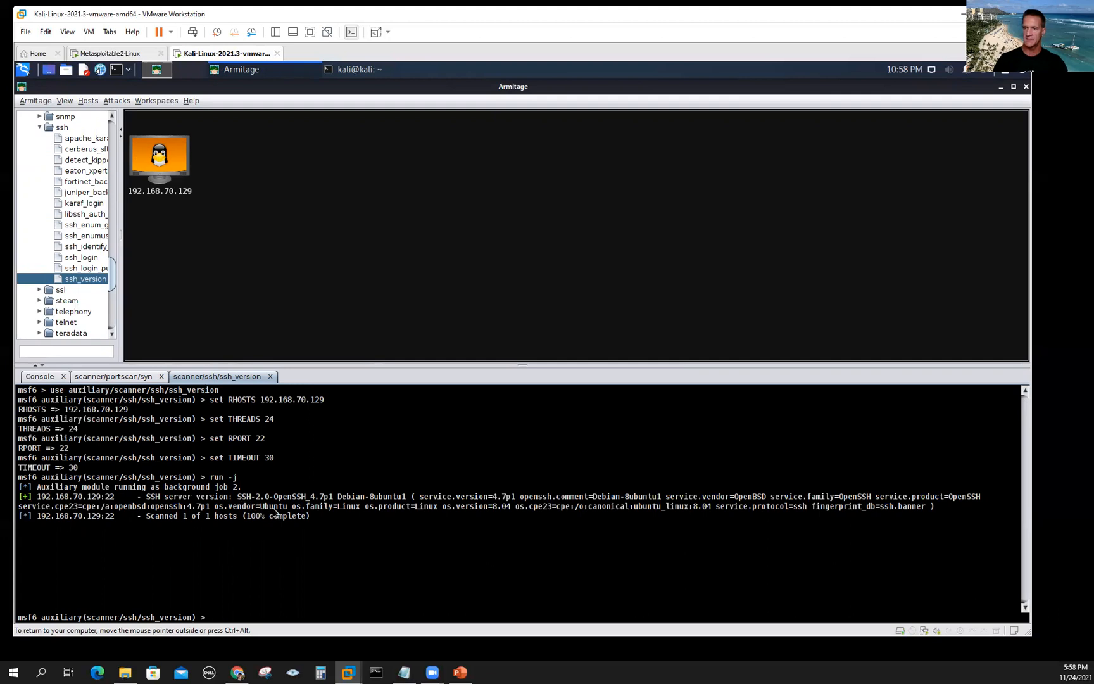
{"action": "mouse_move", "coordinate": [263, 513]}
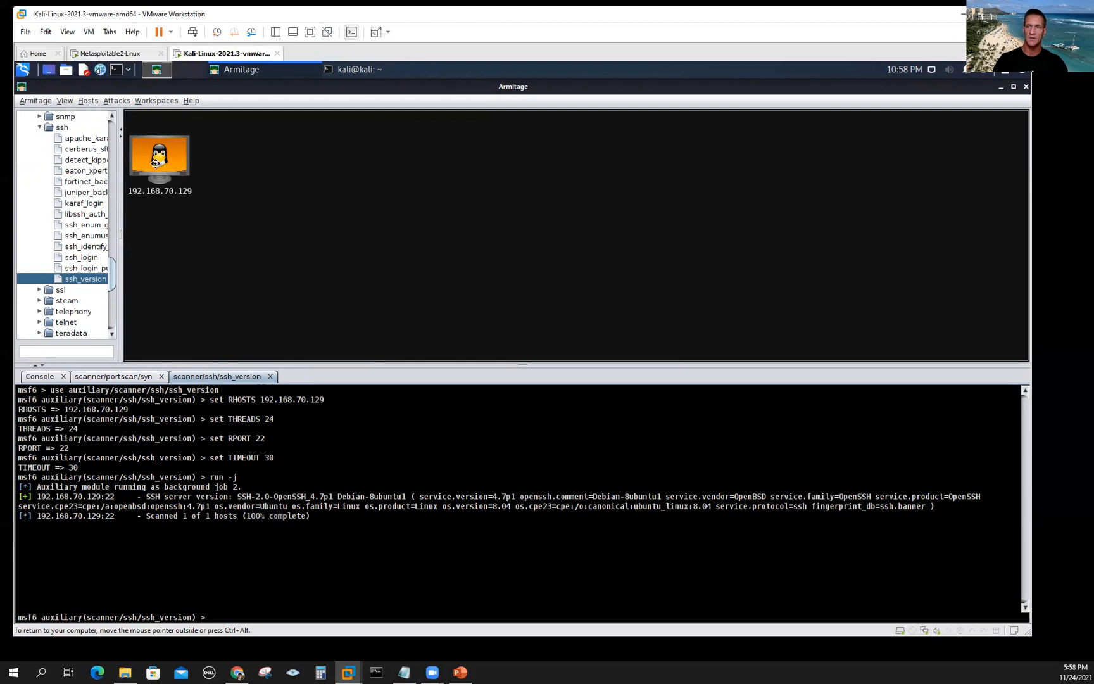
- Review the OpenSSH 4.7p1 result and return the module tree to the top-level categories
{"action": "left_click", "coordinate": [39, 127]}
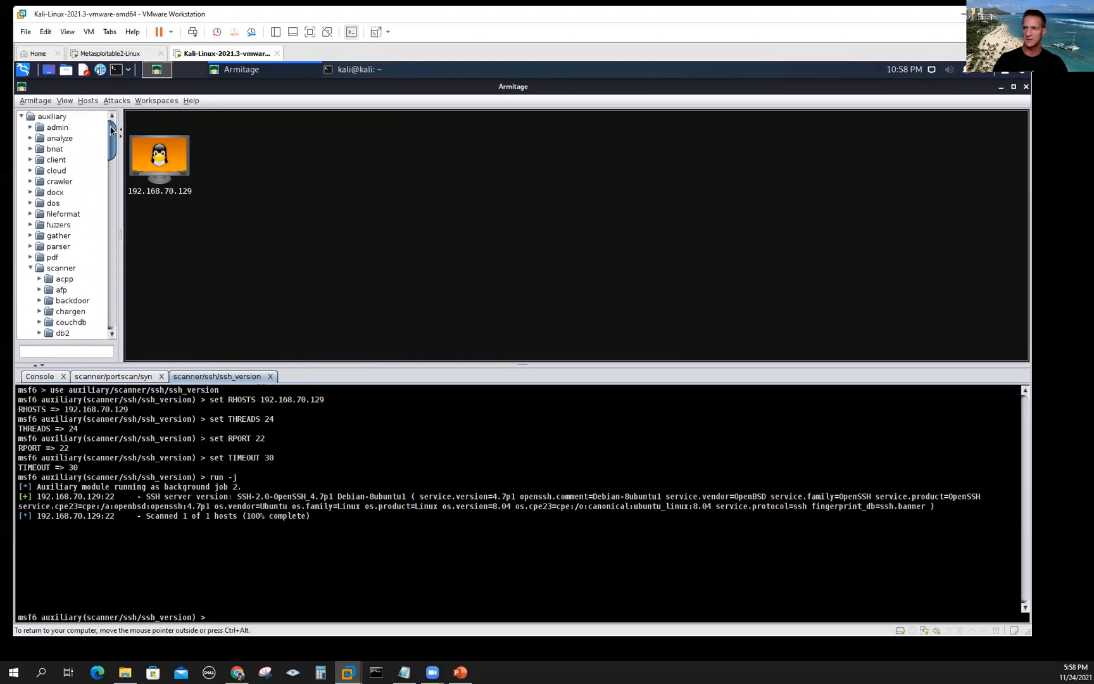
- Collapse auxiliary and bring up the exploit > multi > samba > usermap_script Attack dialog
{"action": "left_click", "coordinate": [21, 115]}
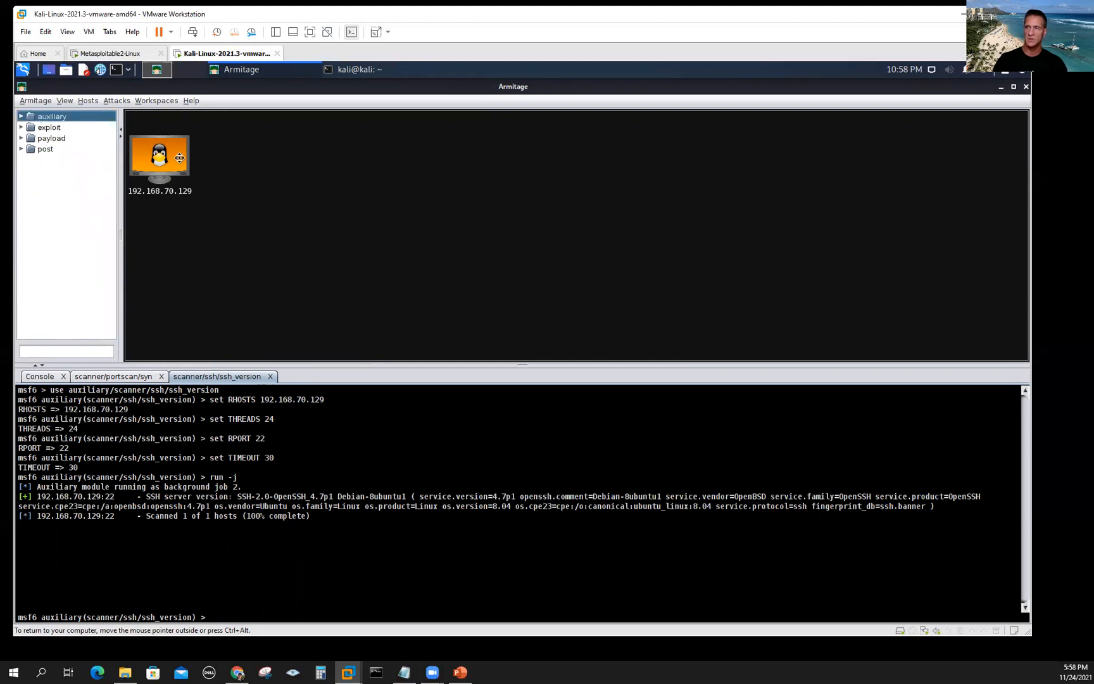
{"action": "left_click", "coordinate": [22, 126]}
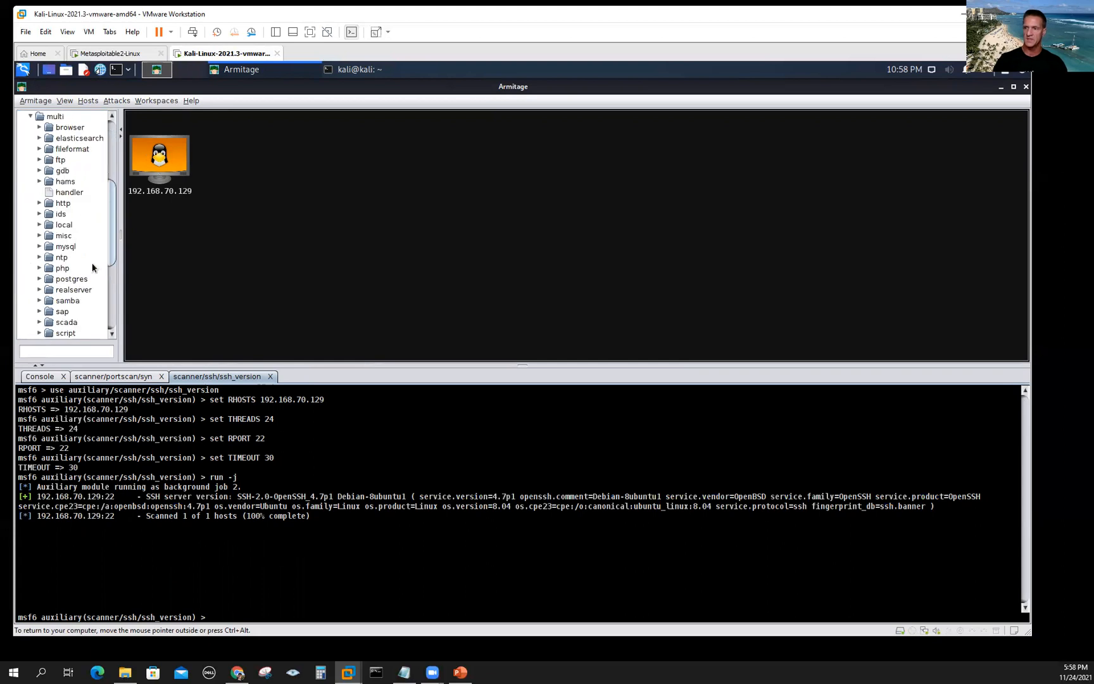
{"action": "scroll", "scroll_direction": "down", "scroll_amount": 3}
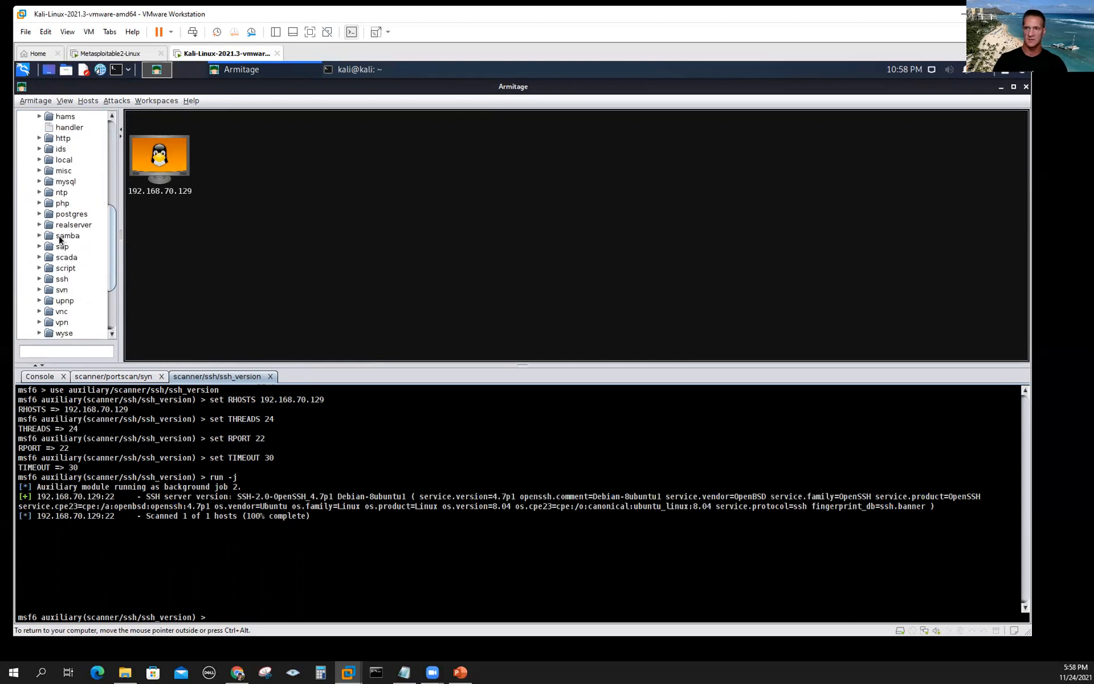
{"action": "left_click", "coordinate": [39, 236]}
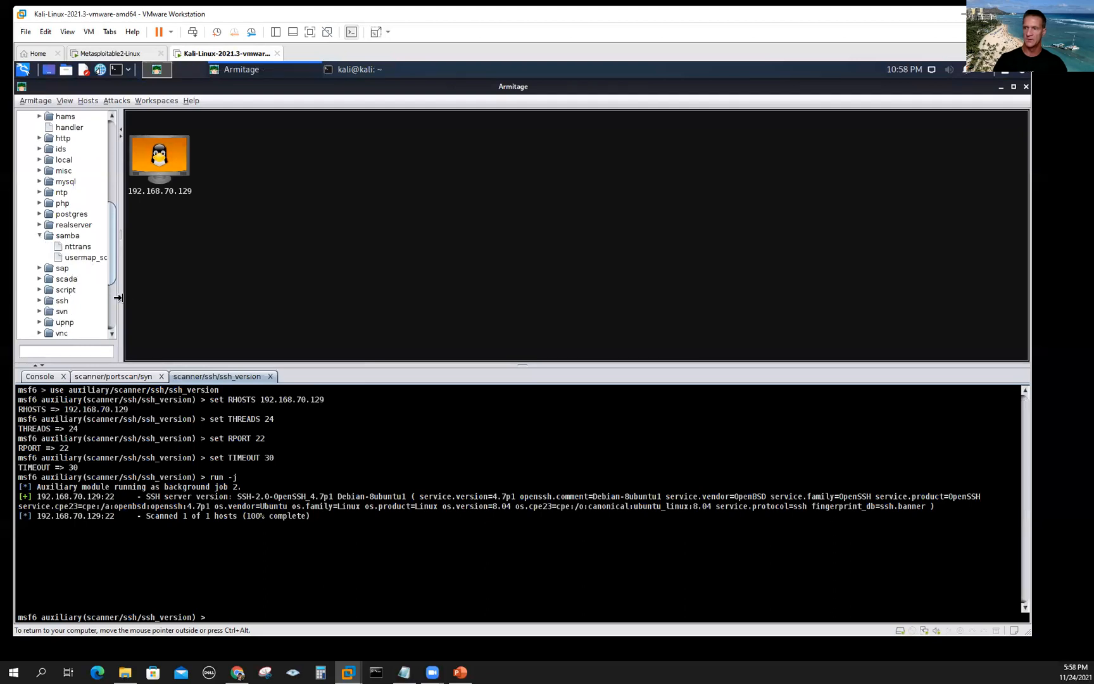
{"action": "double_click", "coordinate": [92, 257]}
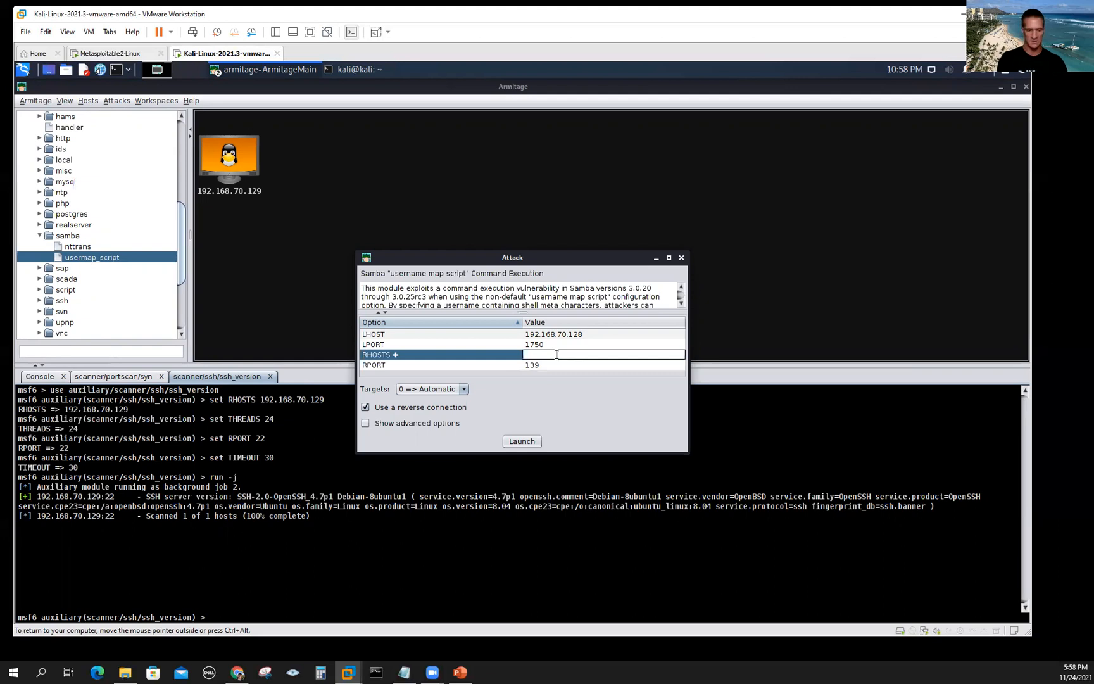
- Enter 192.168.70.129 as RHOSTS and launch the Samba usermap_script attack
{"action": "type", "text": "192."}
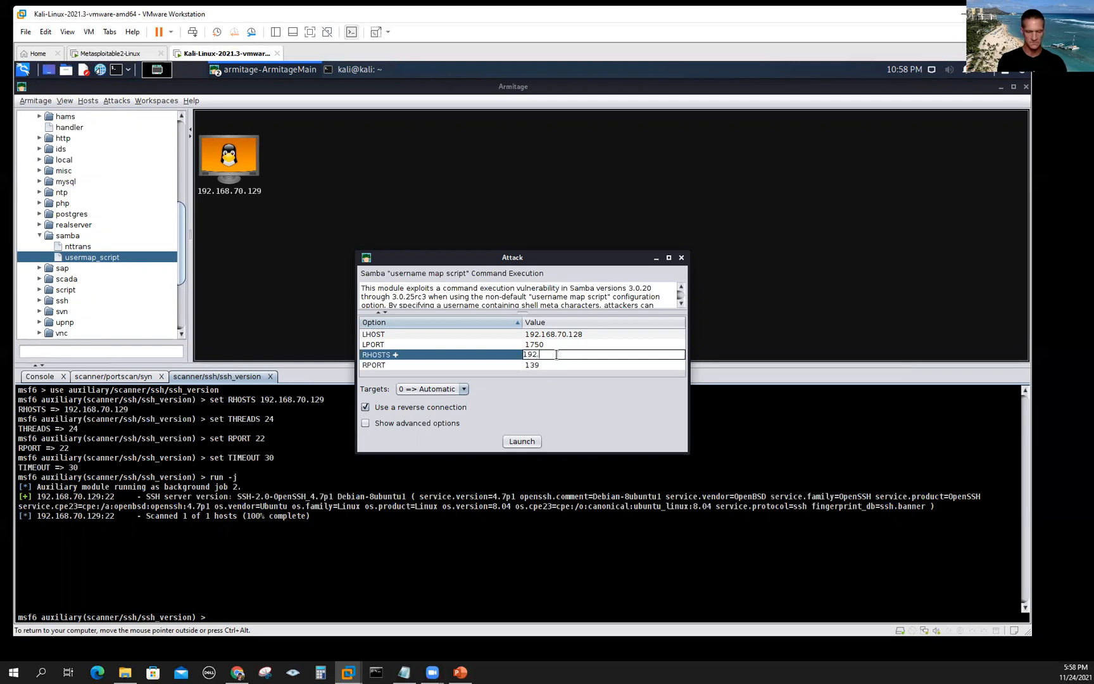
{"action": "type", "text": "168."}
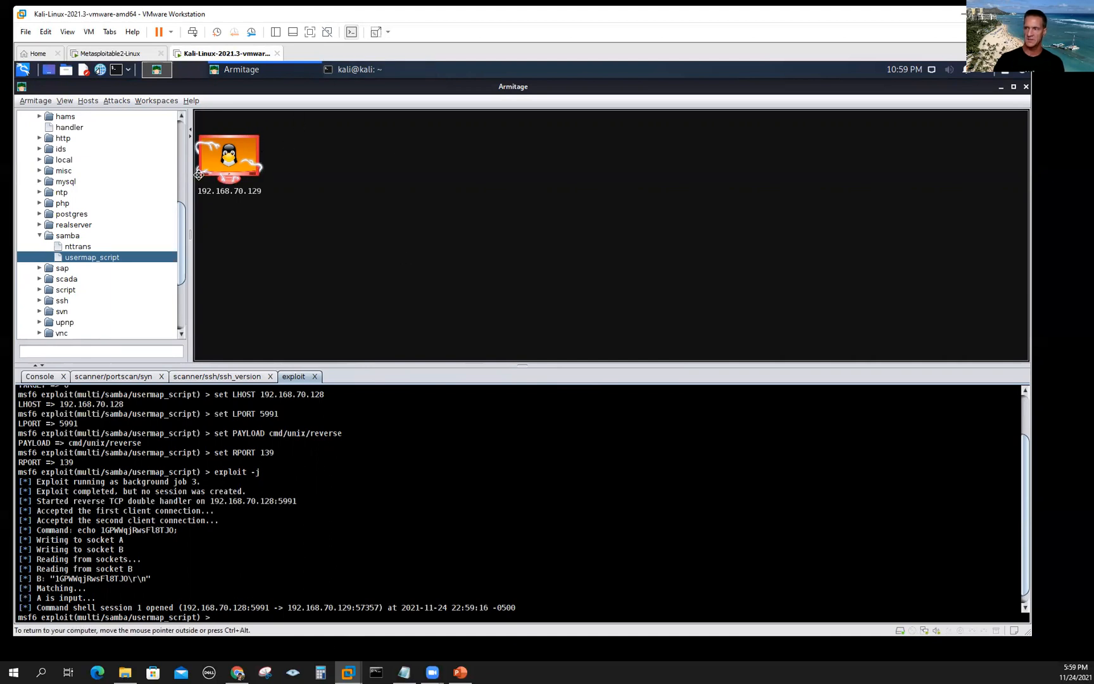
{"action": "mouse_move", "coordinate": [273, 202]}
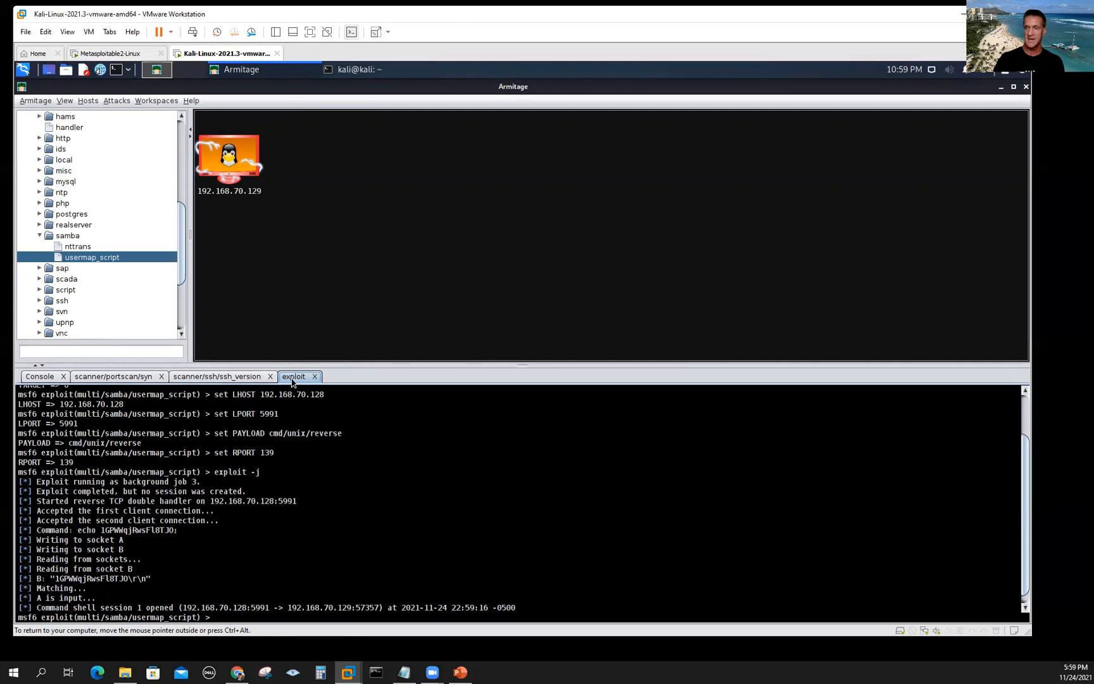
{"action": "mouse_move", "coordinate": [181, 566]}
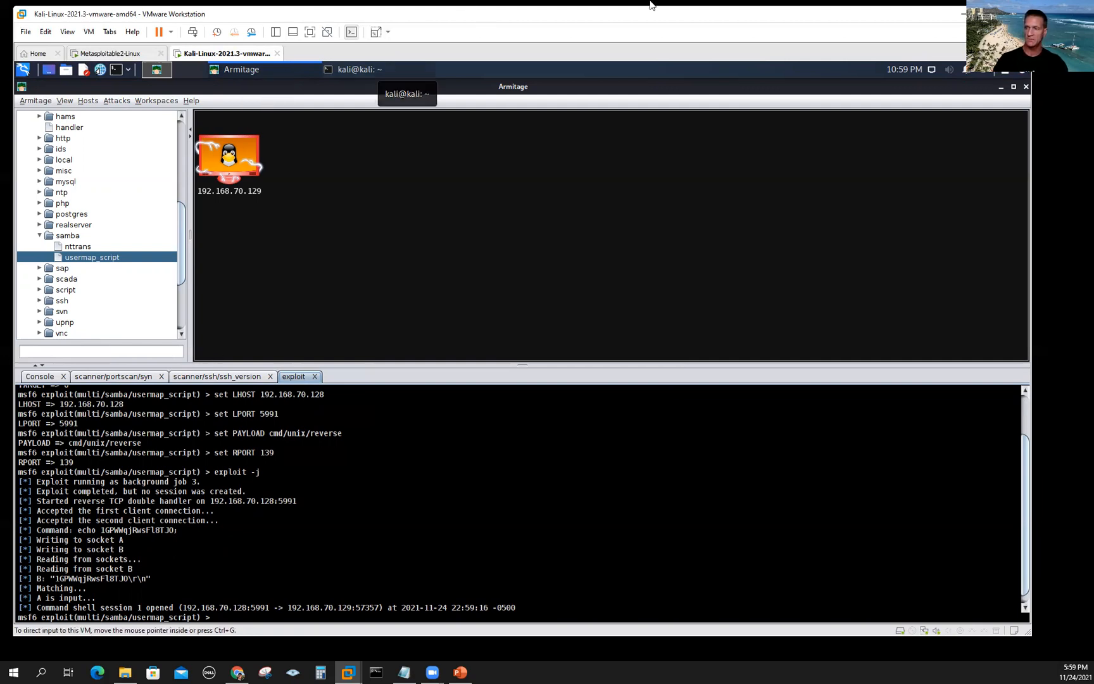
- Interact with Shell 1 on the compromised host 192.168.70.129 from its context menu
{"action": "right_click", "coordinate": [229, 154]}
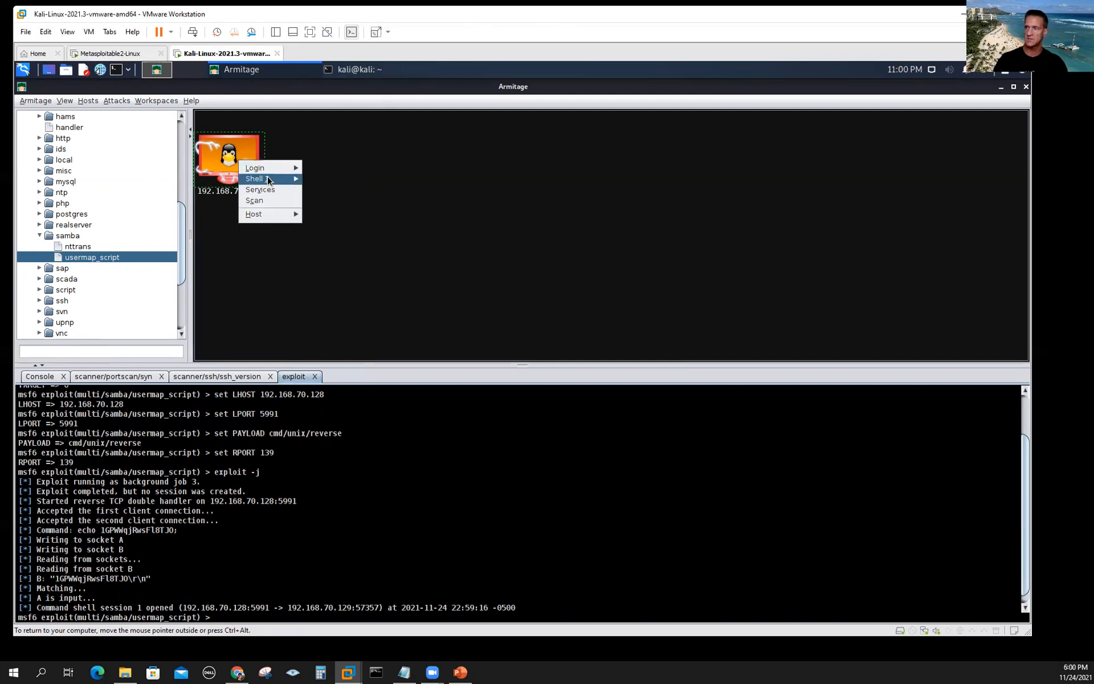
{"action": "mouse_move", "coordinate": [254, 179]}
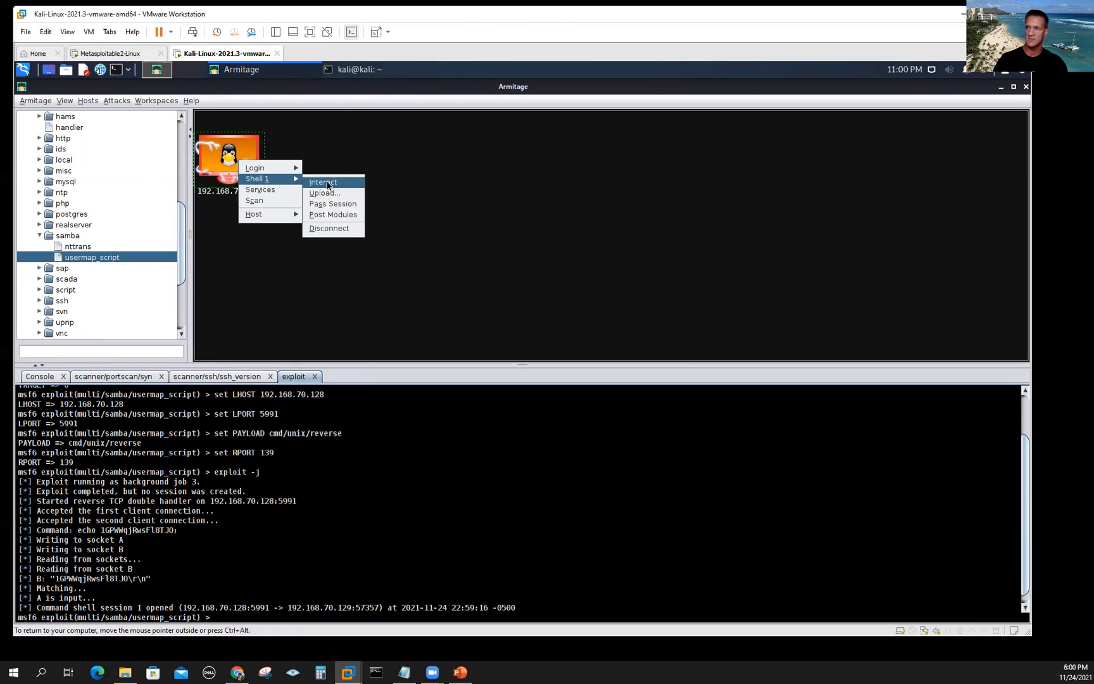
{"action": "left_click", "coordinate": [323, 183]}
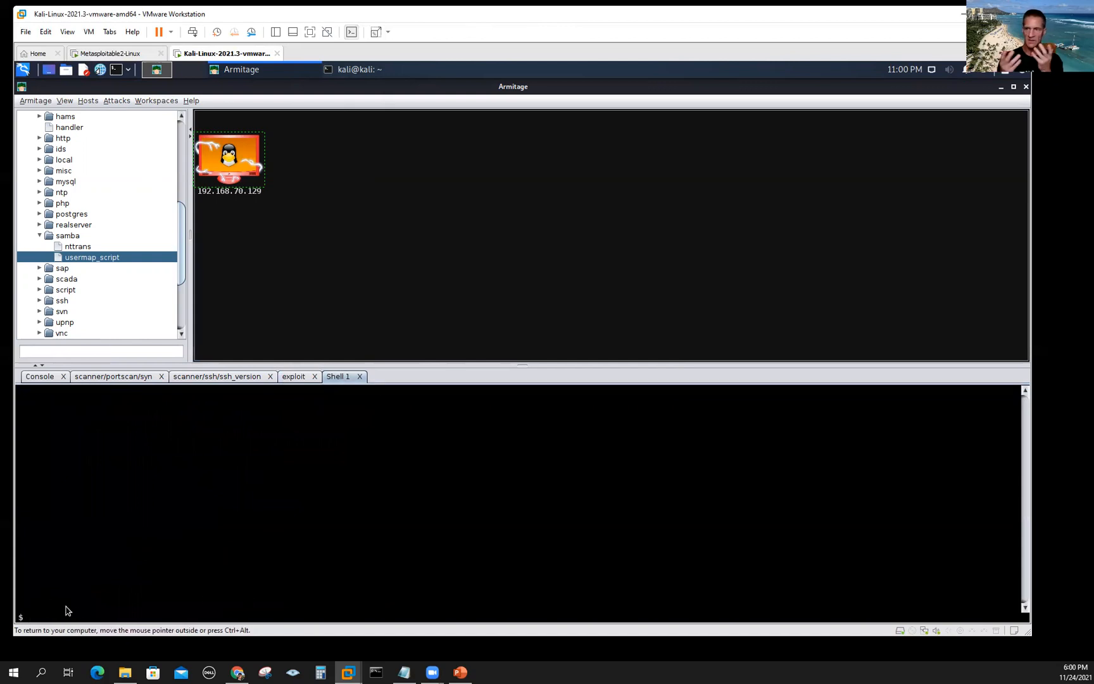
{"action": "mouse_move", "coordinate": [93, 582]}
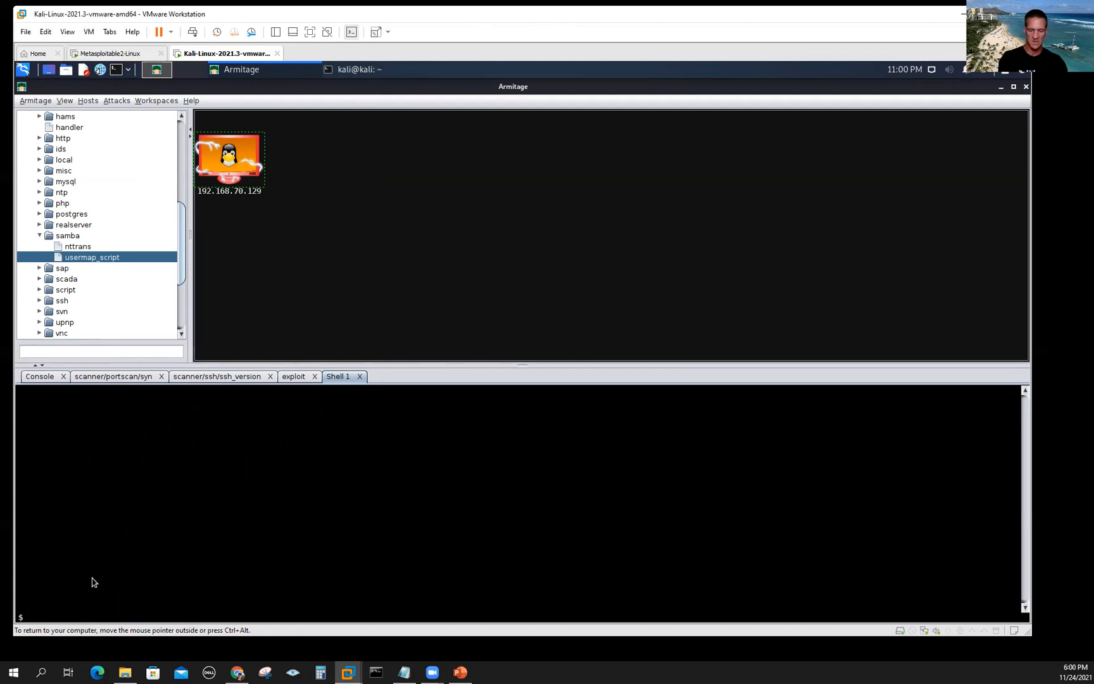
- Run ls, whoami and uname in the shell, confirming root access on the target
{"action": "type", "text": "ls"}
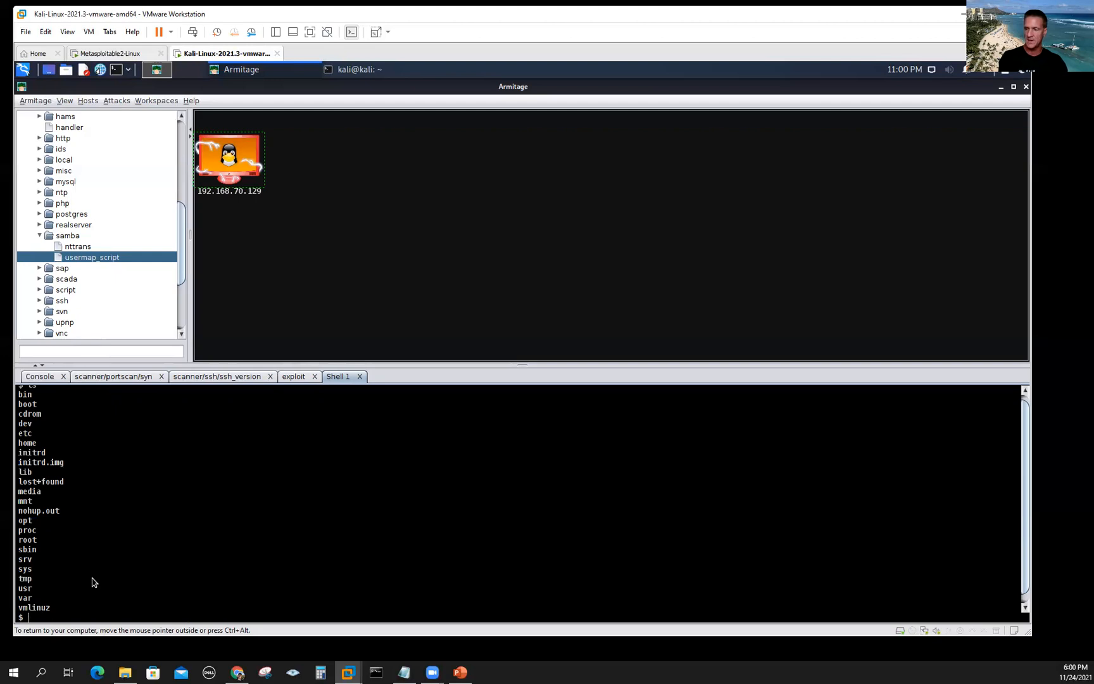
{"action": "type", "text": "whoami"}
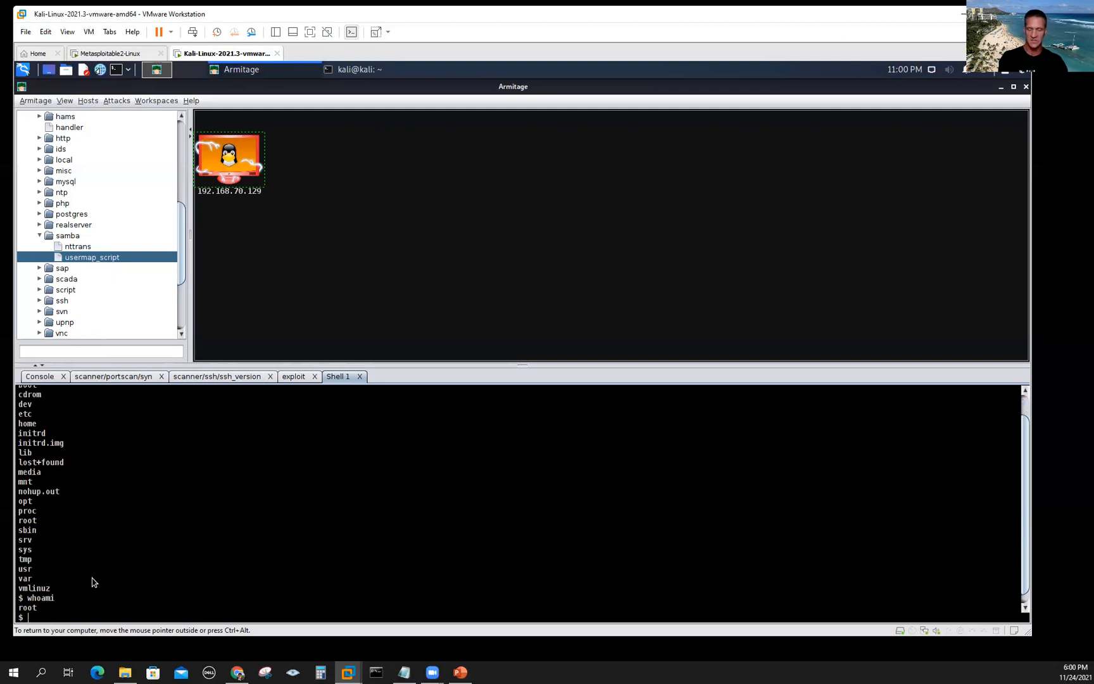
{"action": "type", "text": "uname"}
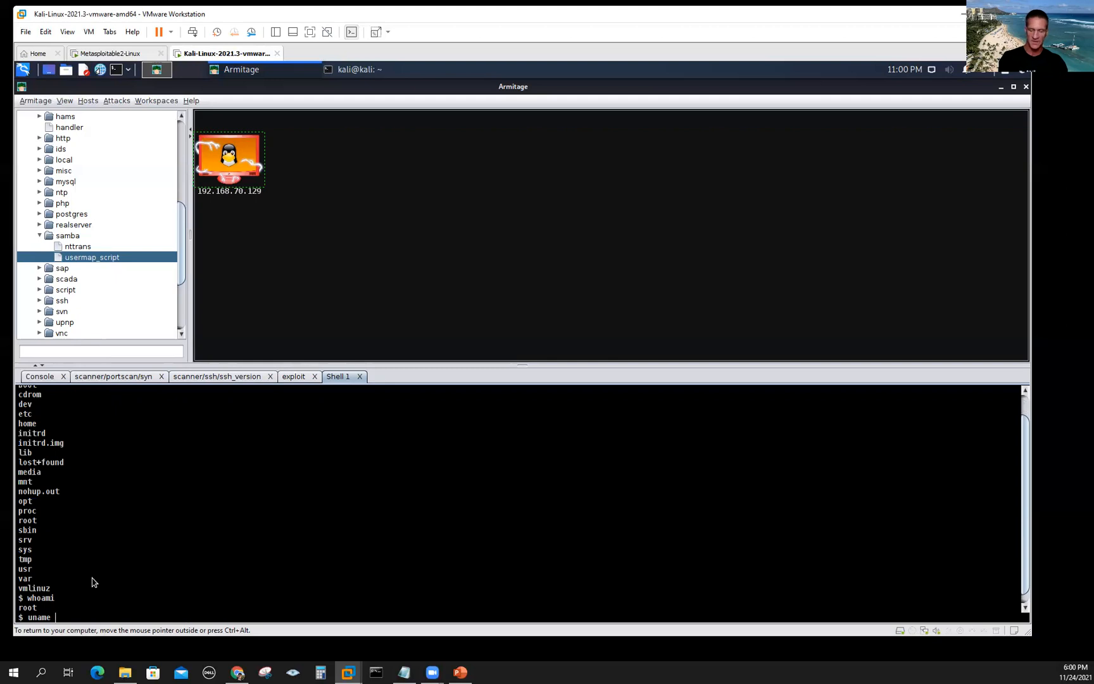